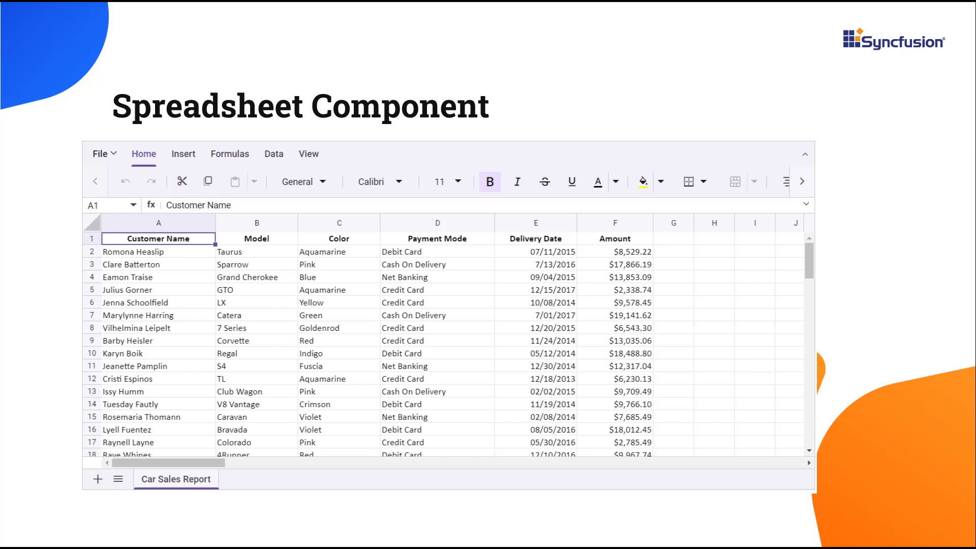
mouse_move(812, 328)
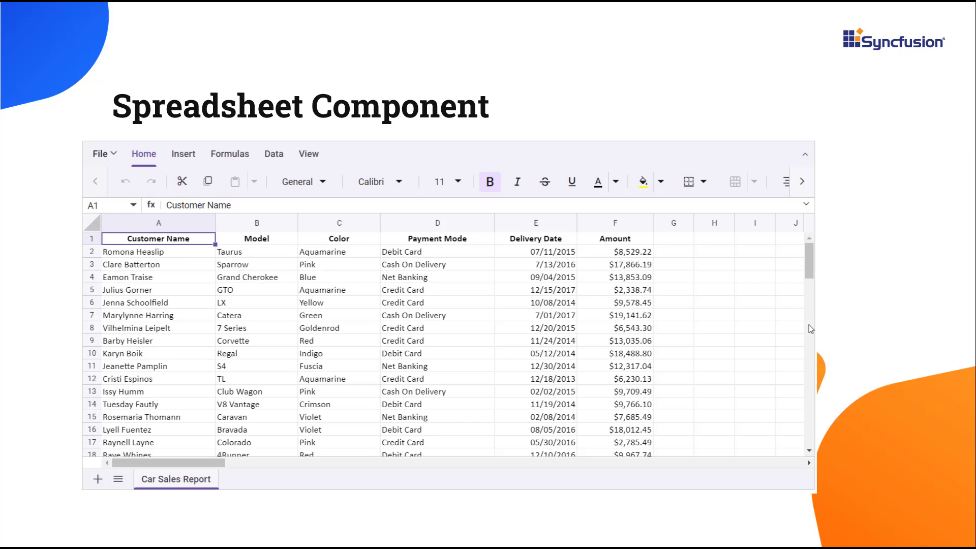
Step: Look over the sample data grid, selecting the Sparrow model cell
scroll("down", 3)
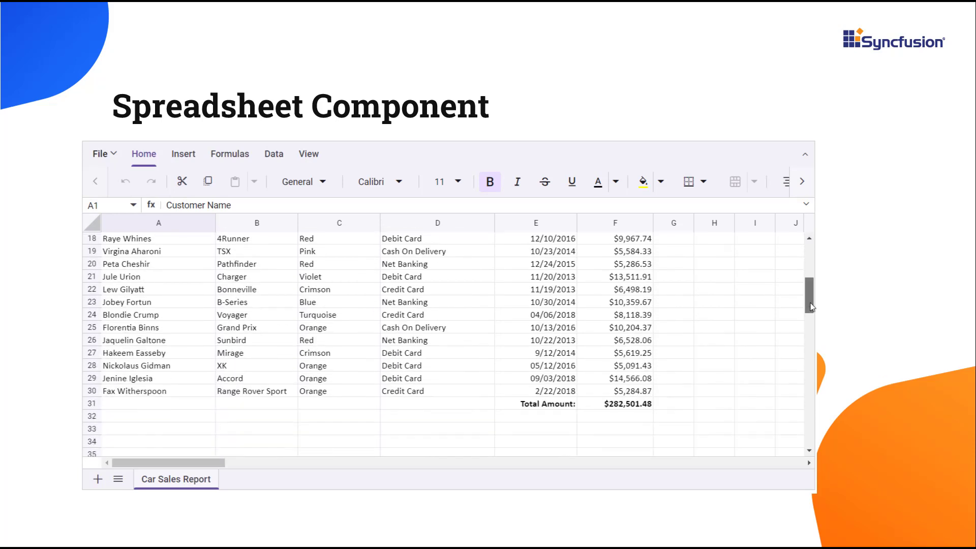
scroll("up", 3)
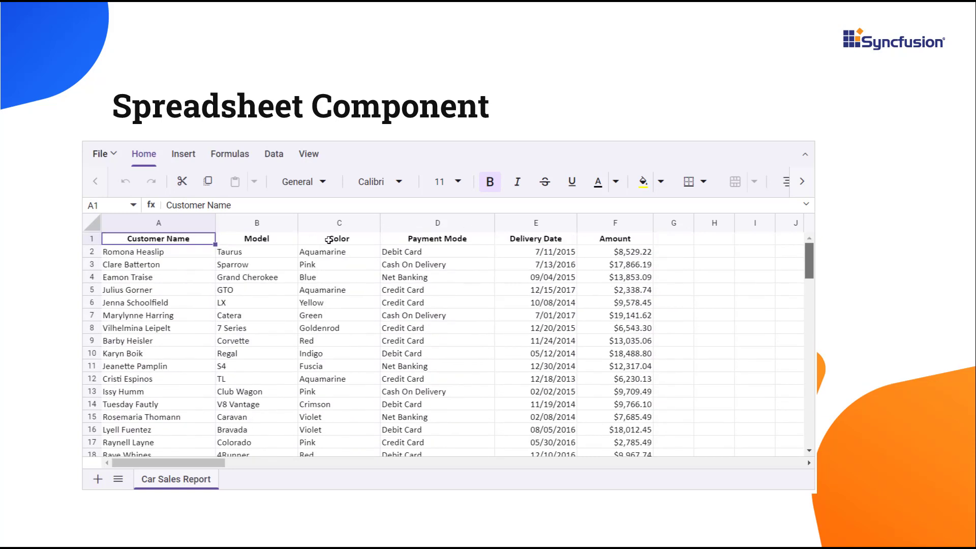
left_click(256, 265)
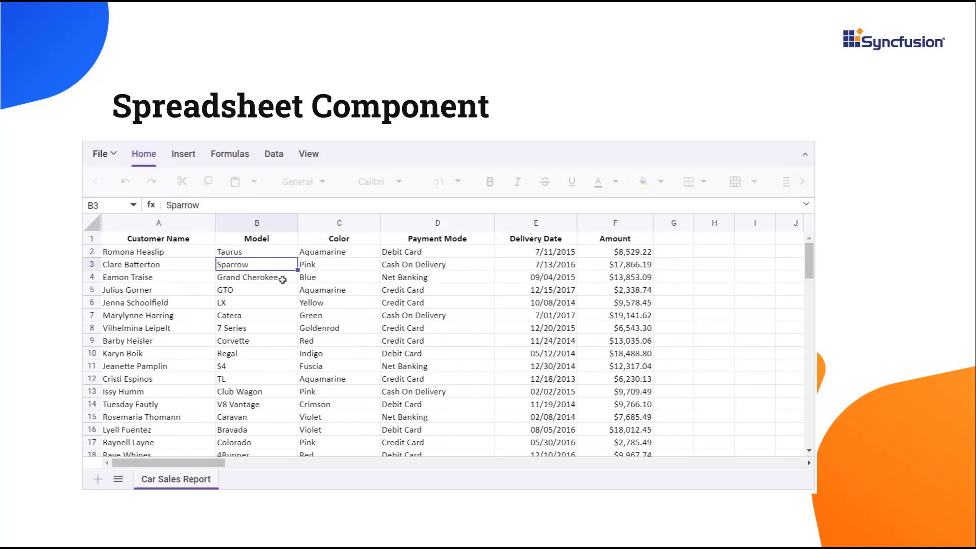
left_click(256, 277)
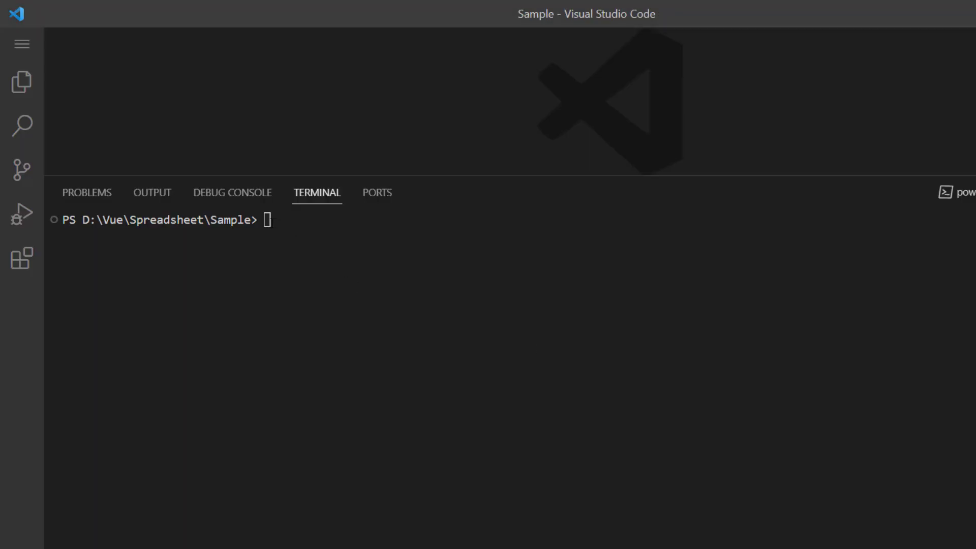
Step: Scaffold a Vite project named myvueapp with the Vue framework and JavaScript
type("npm crea")
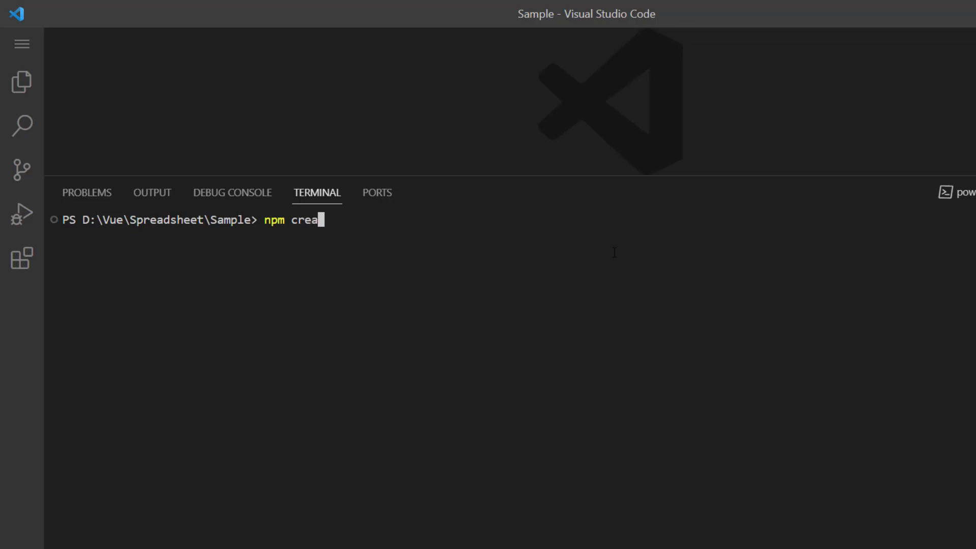
type("te vite@latest")
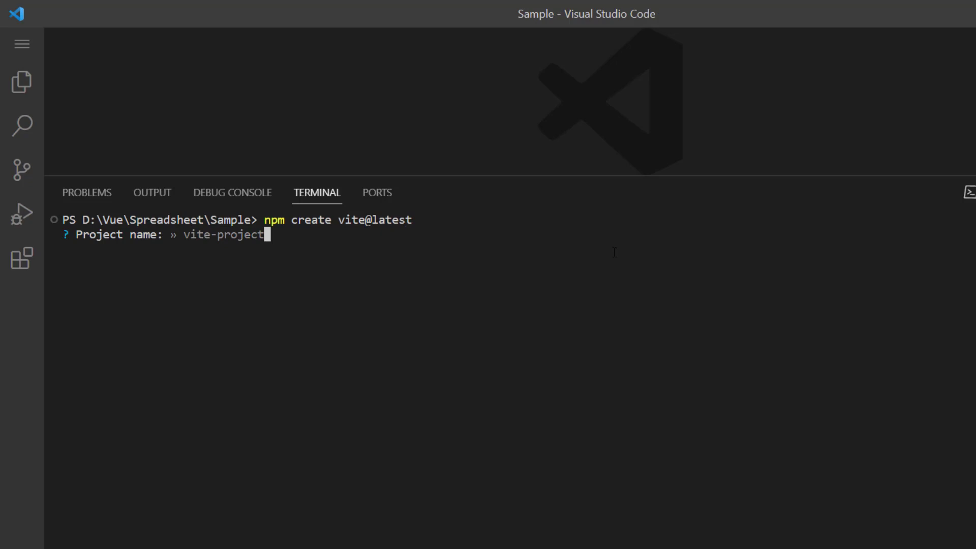
type("myvueapp")
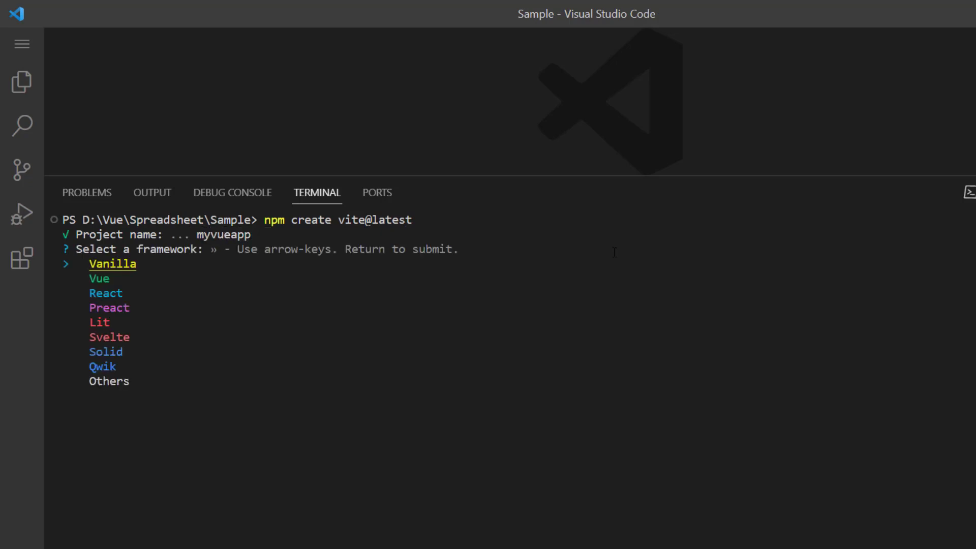
key("Down")
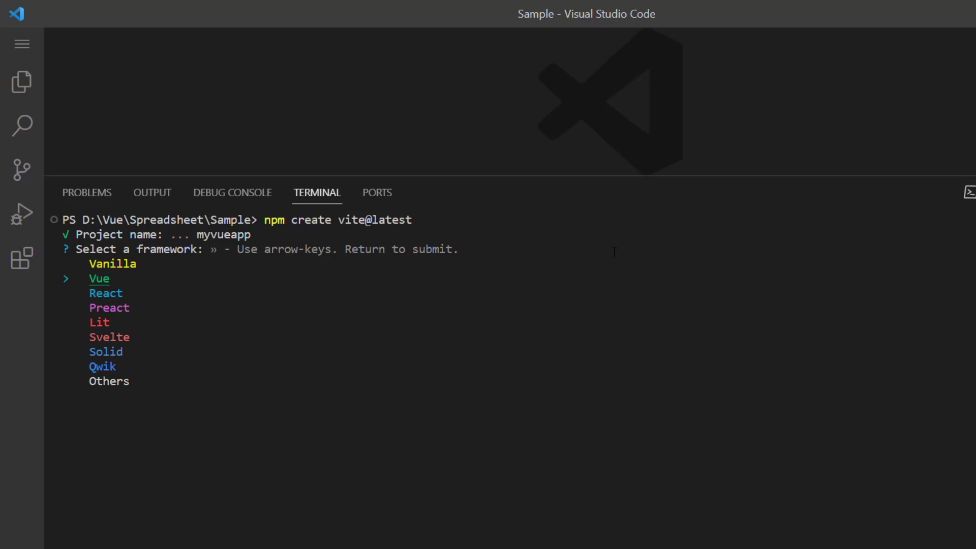
key("Return")
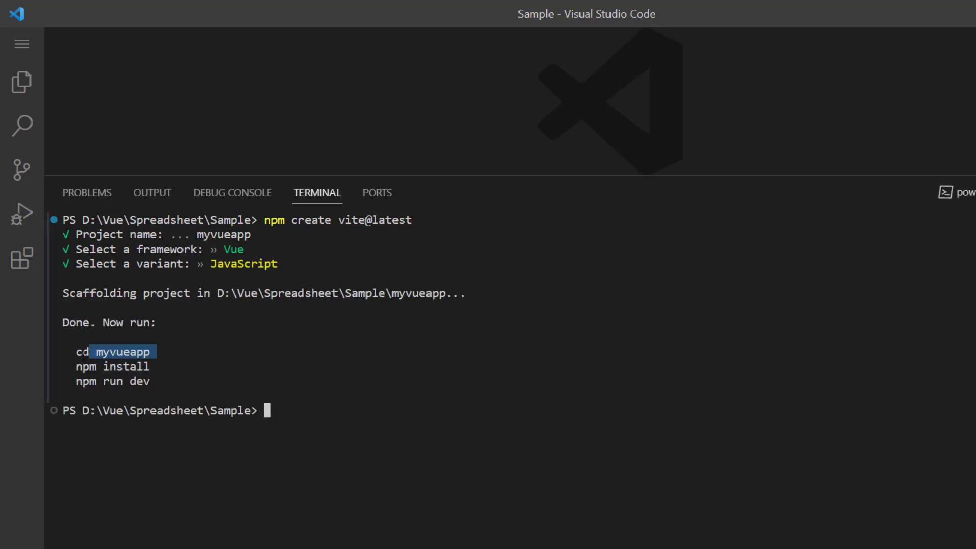
Step: Move into myvueapp, install its npm dependencies and clear the terminal
type("cd myvueapp")
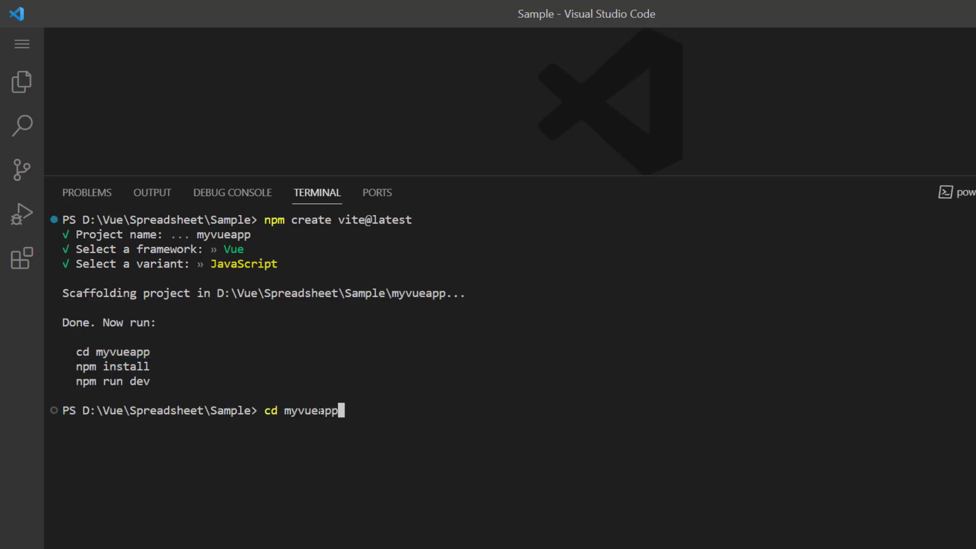
key("Return")
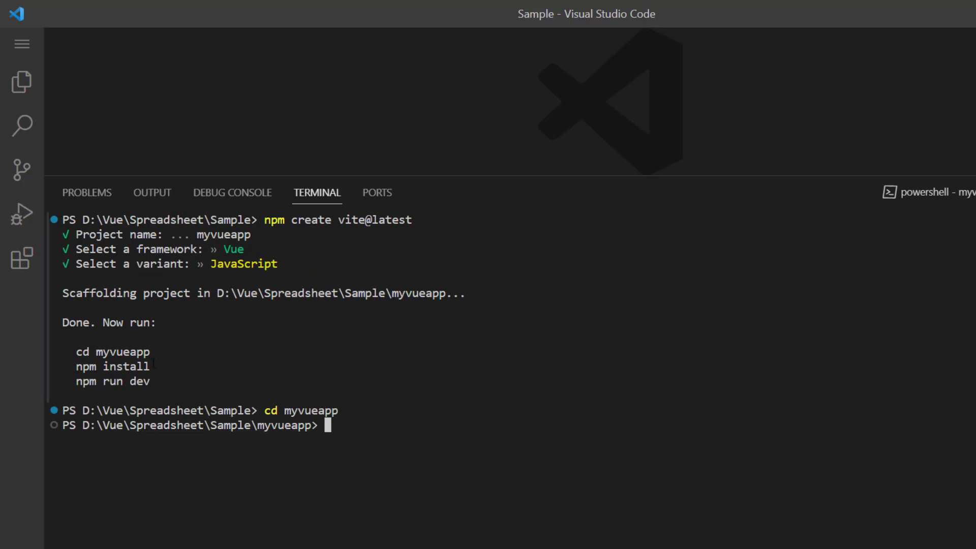
type("npm install")
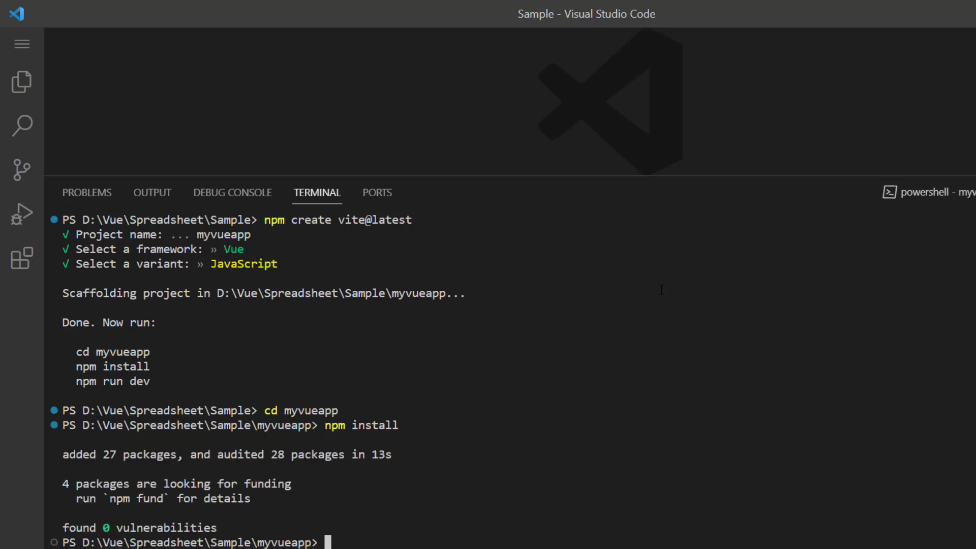
type("cls")
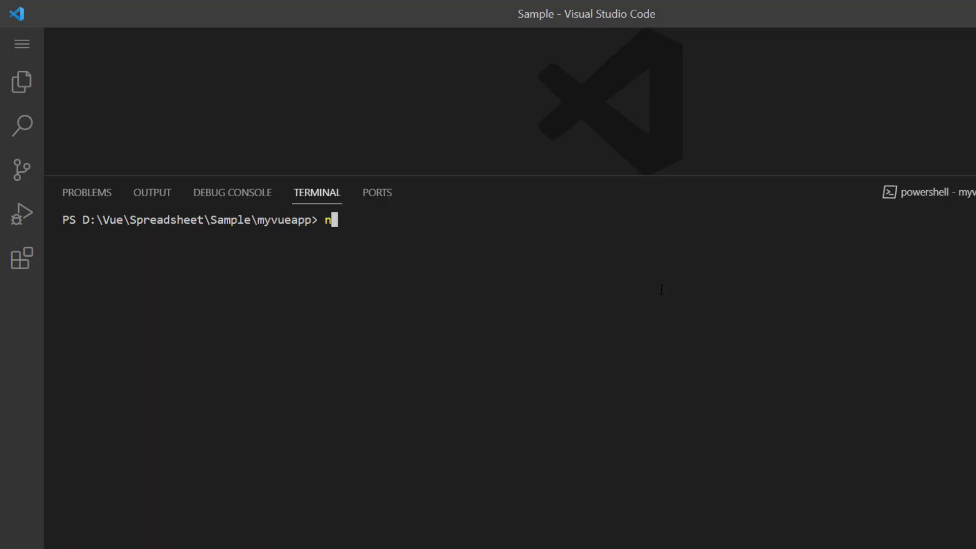
type("pm i @syncfusion/ej2-vue-spreadsheet")
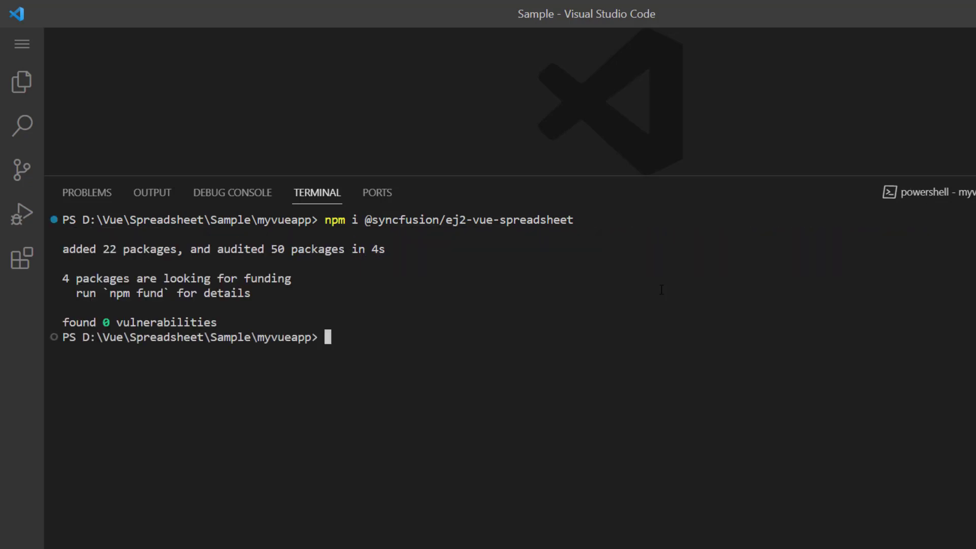
left_click(21, 82)
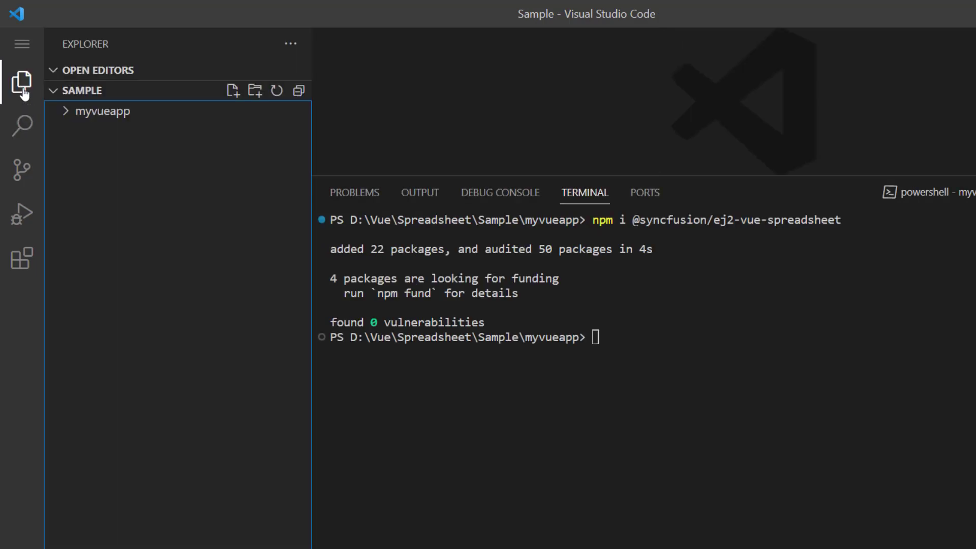
left_click(104, 111)
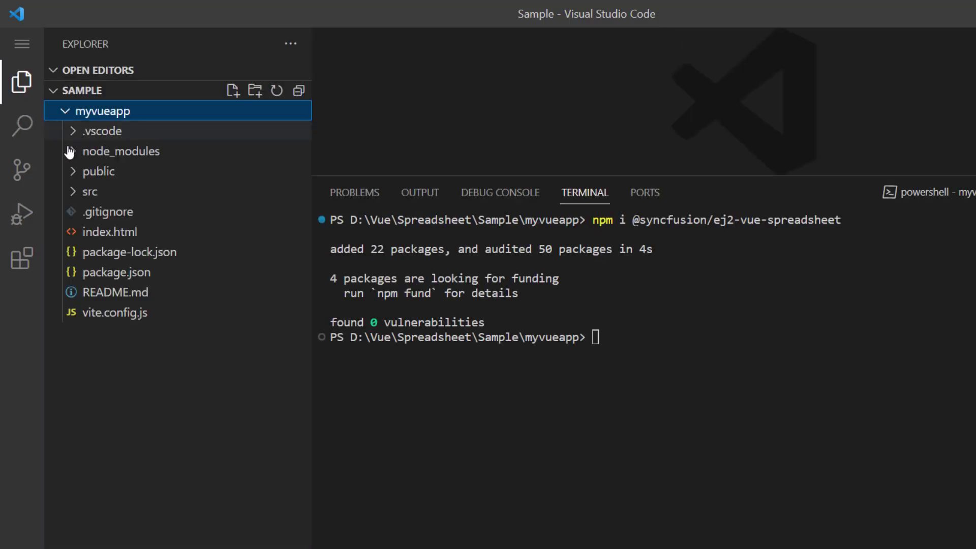
left_click(89, 192)
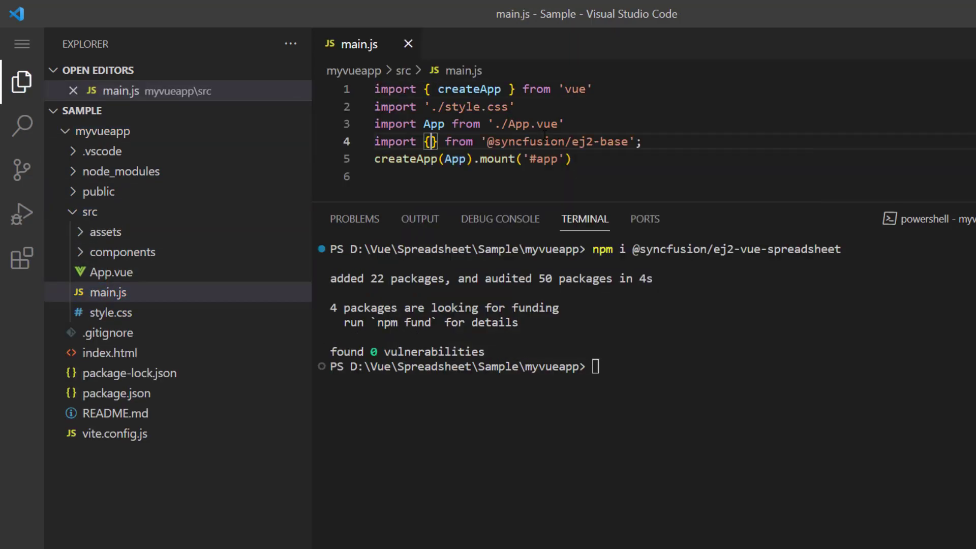
type("registerLicense")
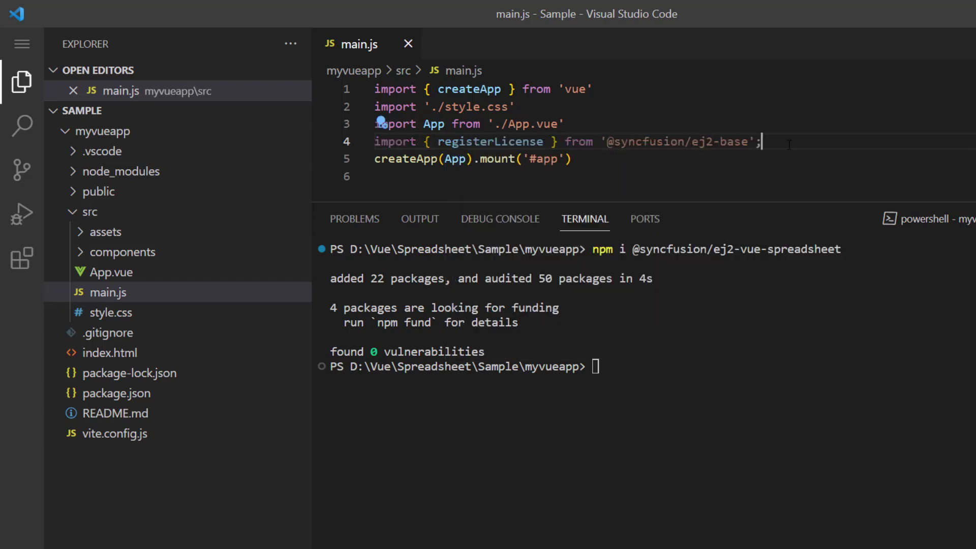
type("registerLicense")
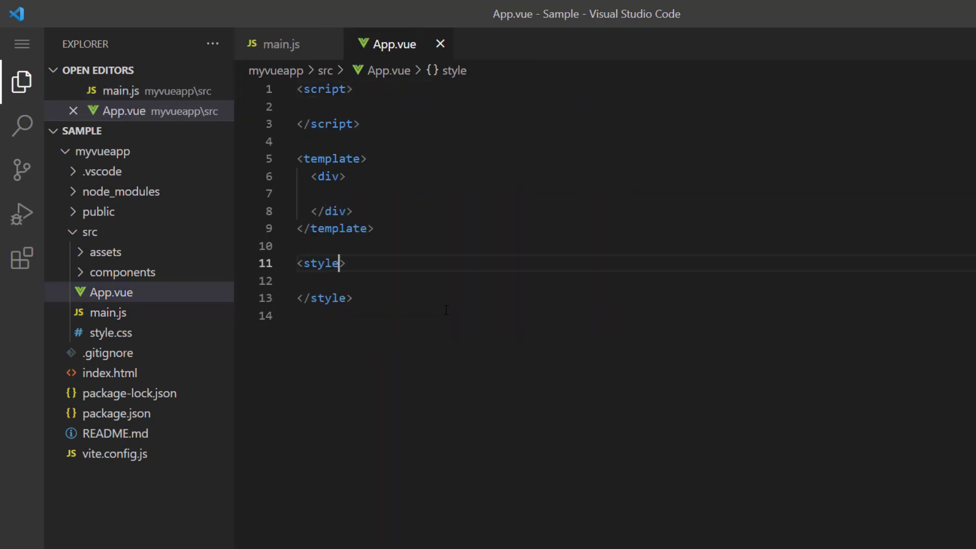
Step: Import SpreadsheetComponent in App.vue and register it as the 'ejs-spreadsheet' component
type("im")
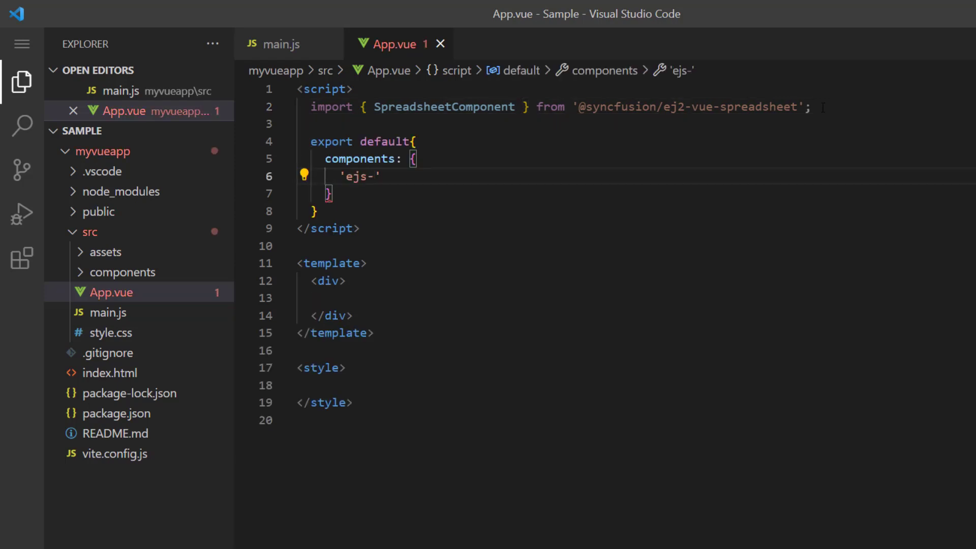
type("spreadsheet':")
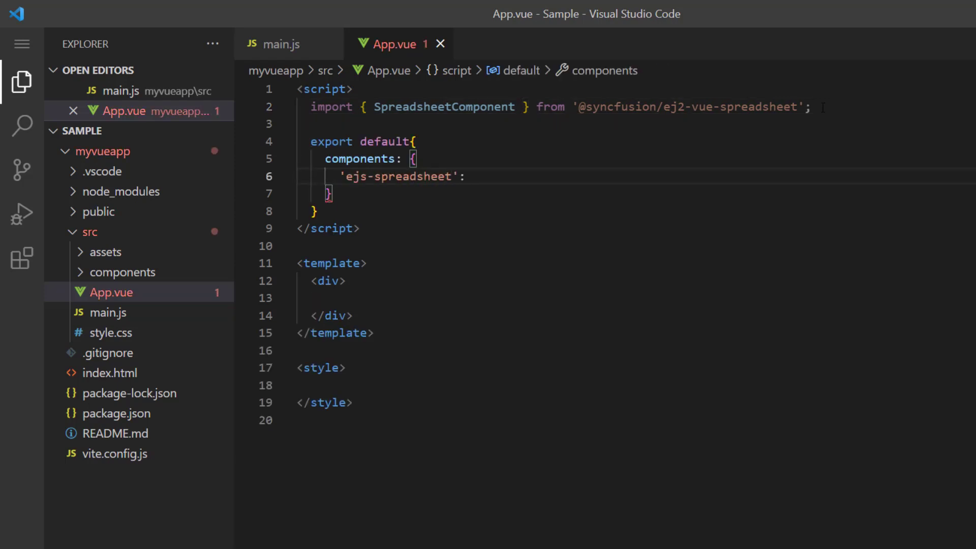
type("SpreadsheetComponent")
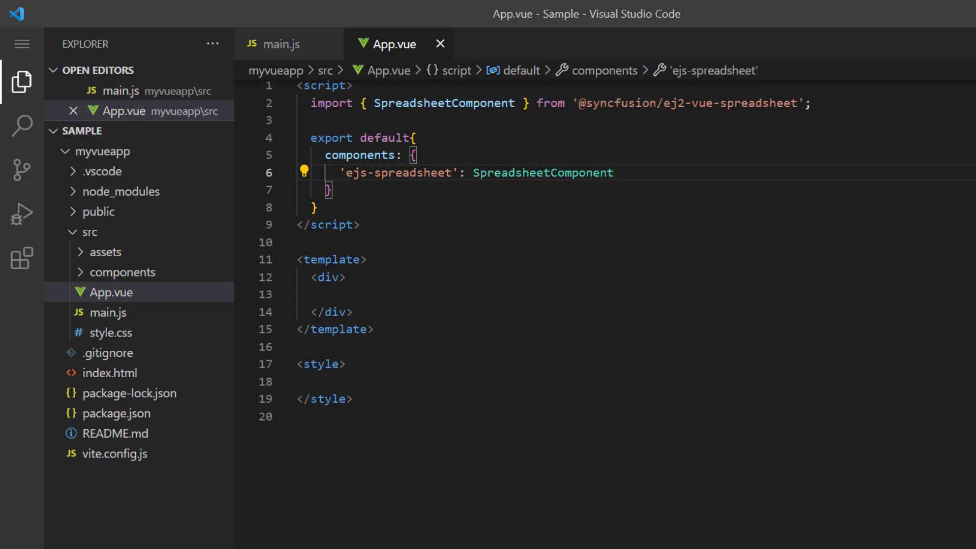
scroll("down", 3)
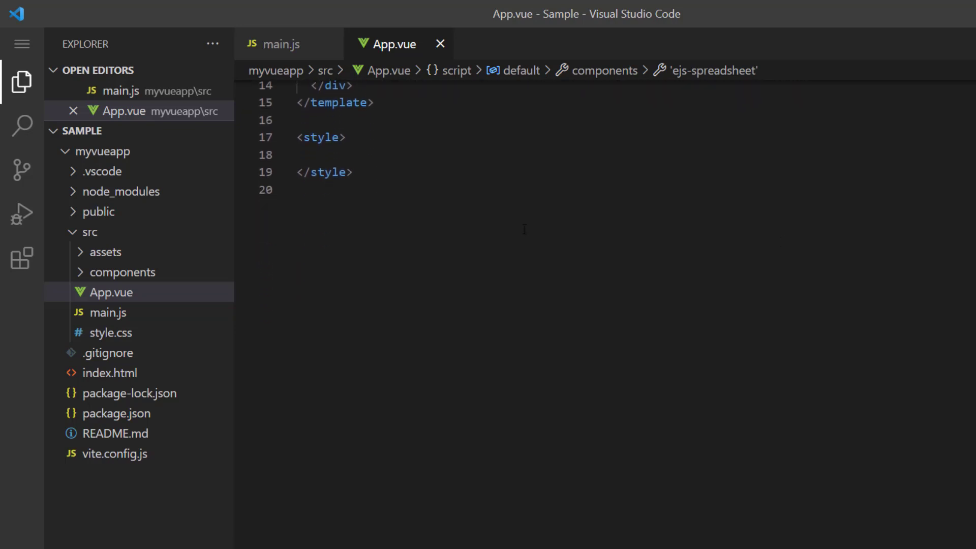
left_click(310, 155)
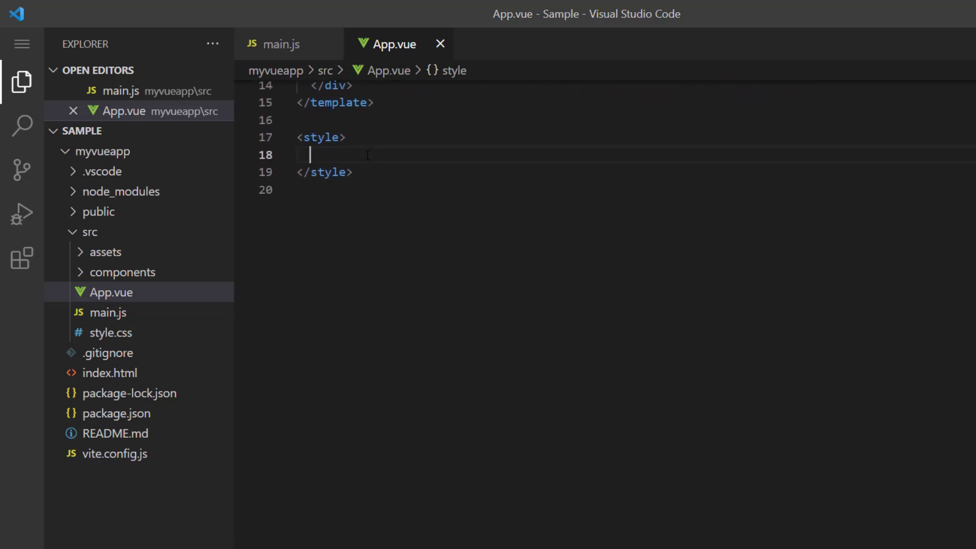
type("@import \"../node_modules/@syncfusion/ej2-base/styles/material.css\";")
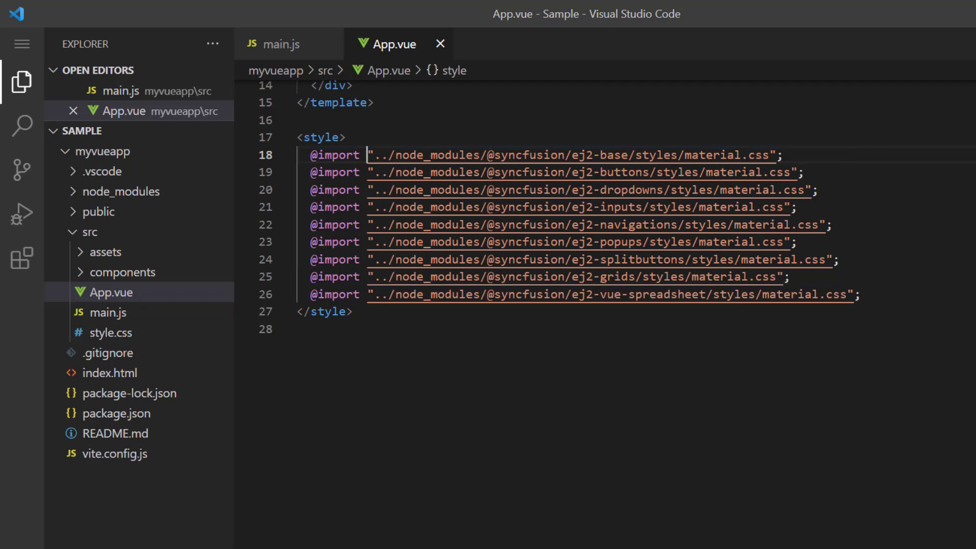
scroll("up", 3)
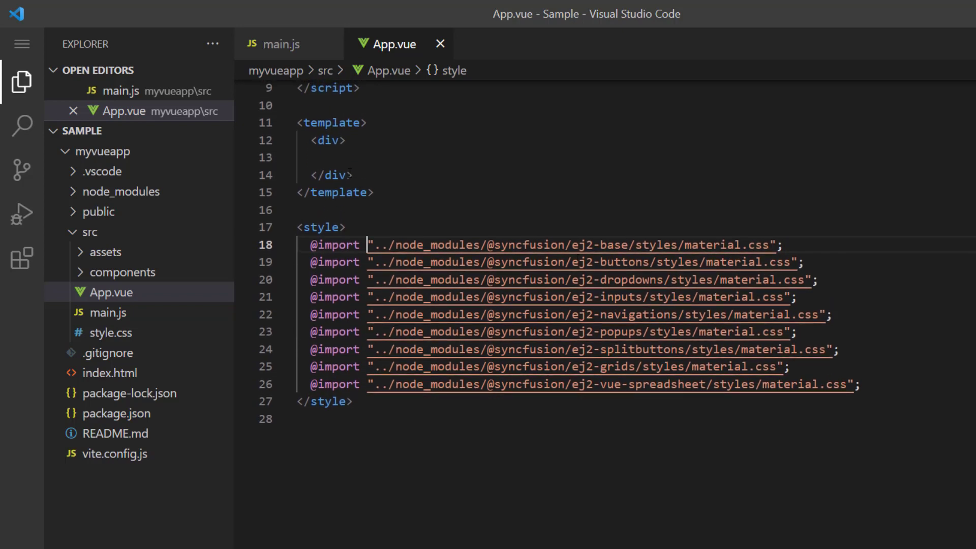
type("<ej")
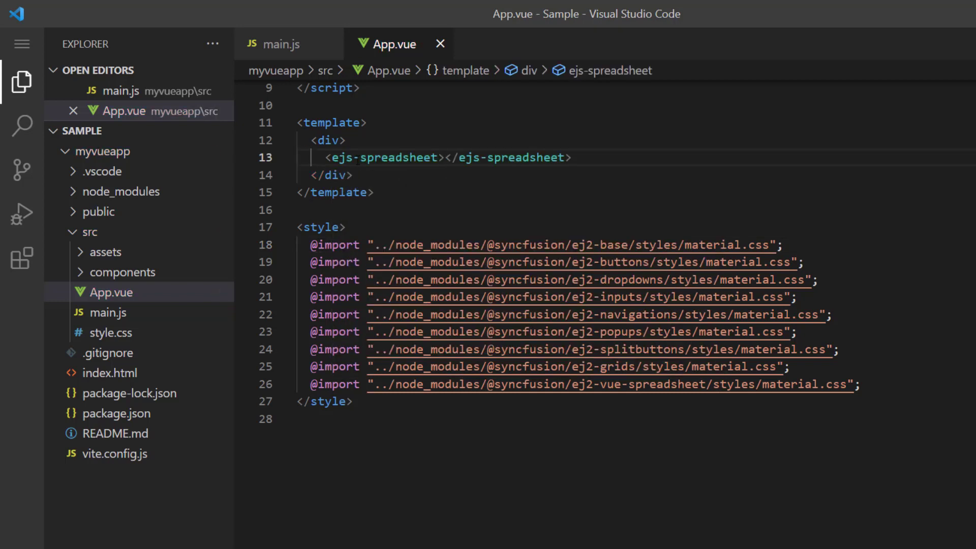
left_click(443, 156)
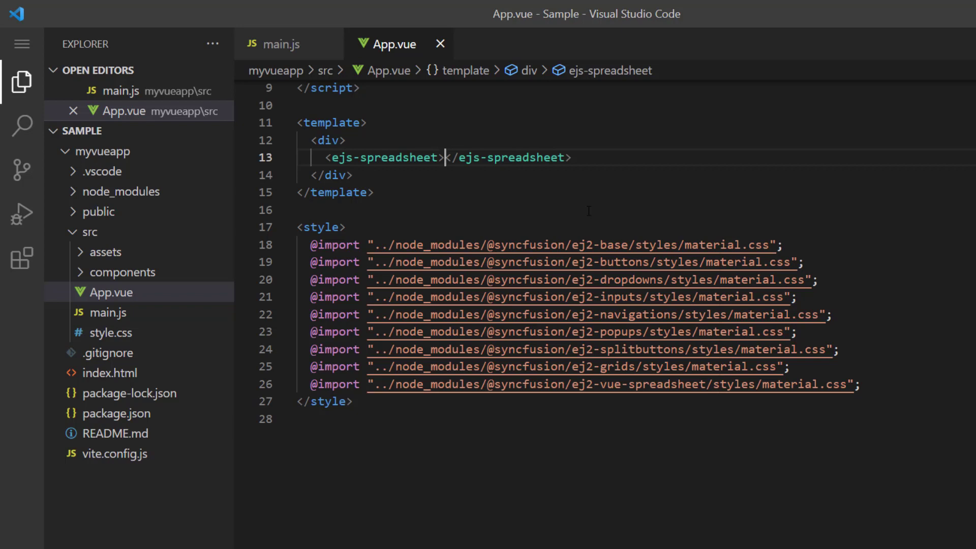
Step: Start the development server with npm run dev from the terminal
key("ctrl+`")
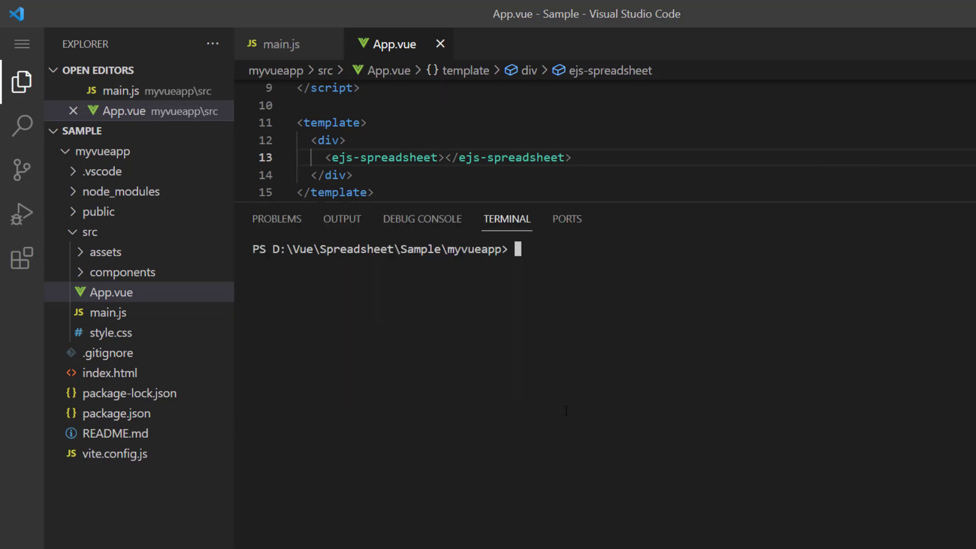
type("npm run dev")
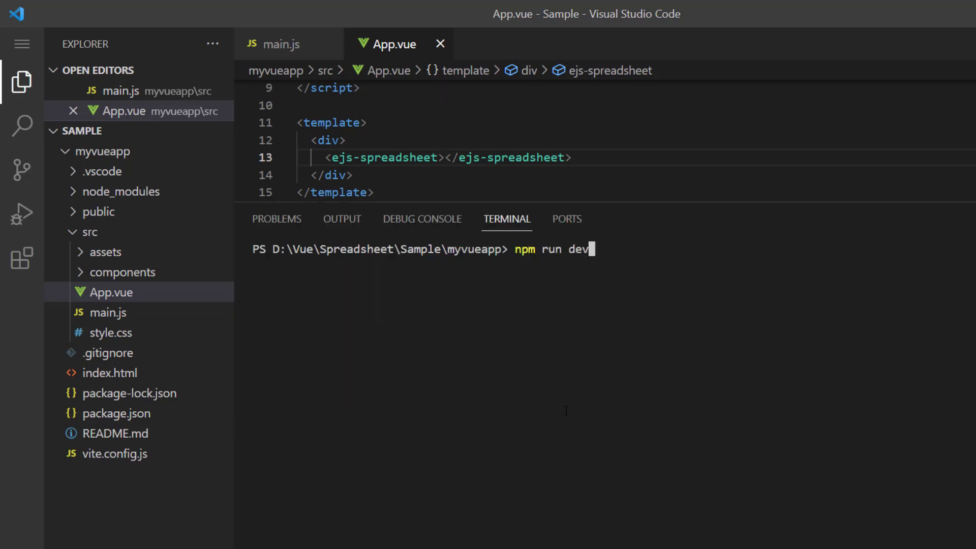
key("Return")
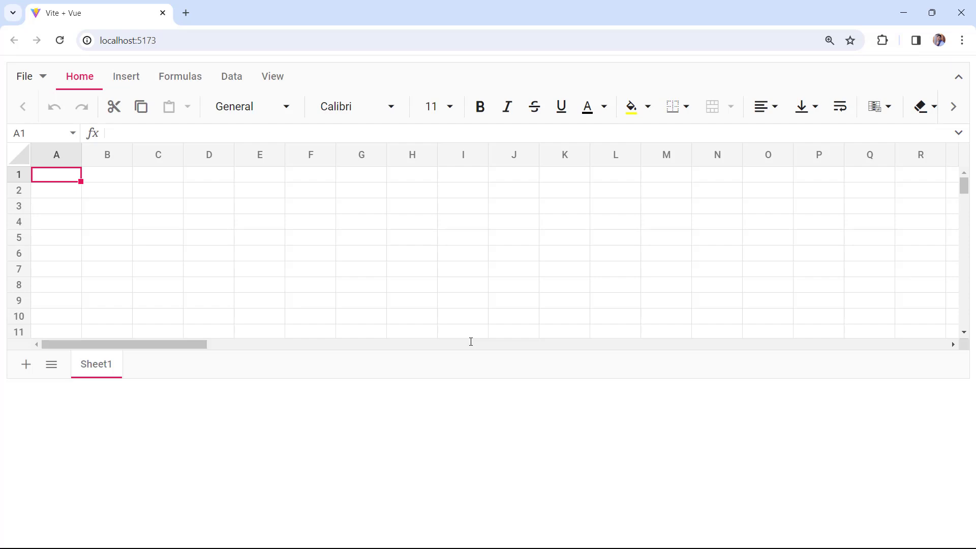
mouse_move(429, 335)
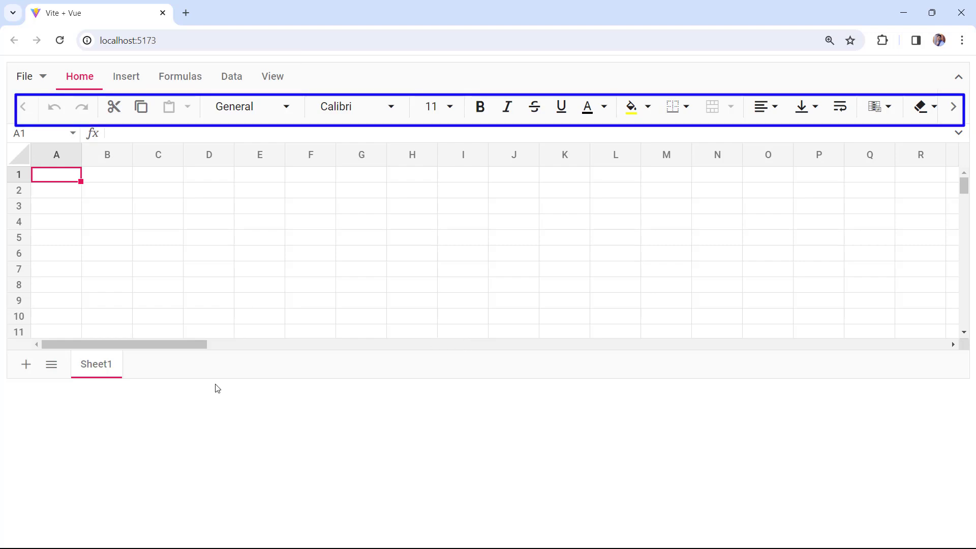
Step: Enter the headers S.No in A1 and Name in B1 of the running spreadsheet
type("S")
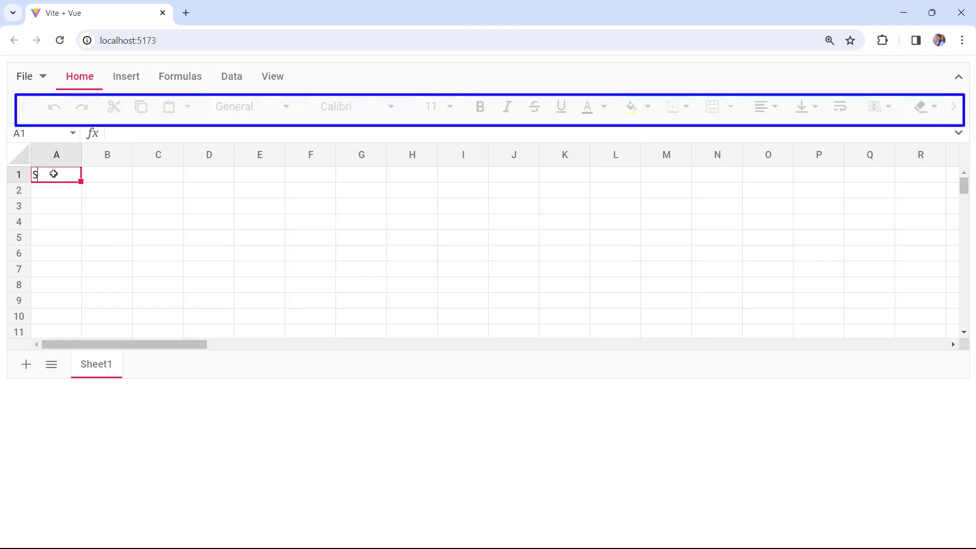
type("Name")
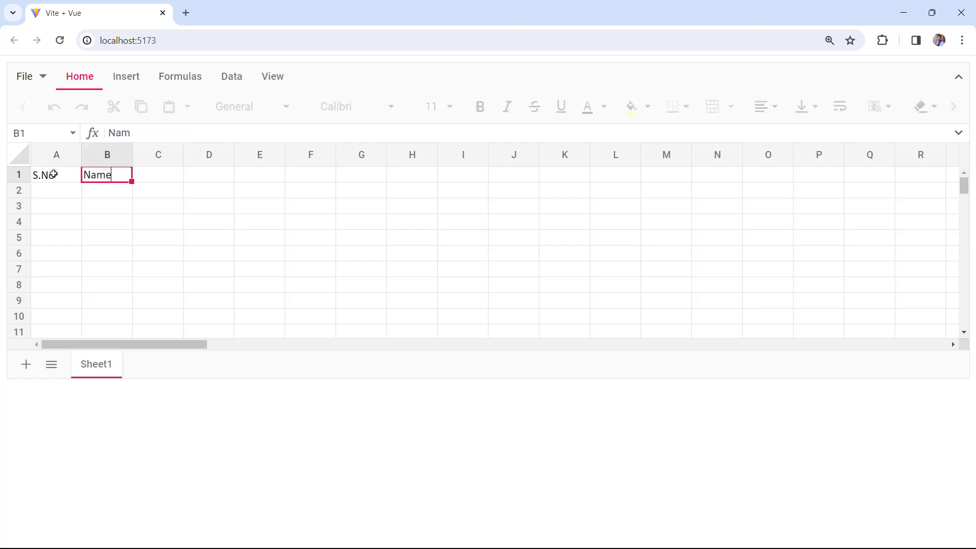
key("Enter")
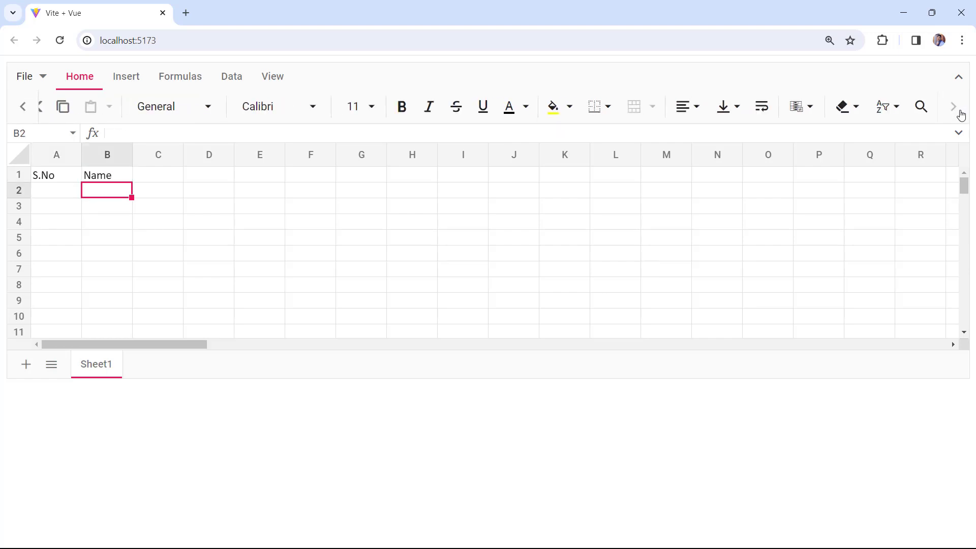
Step: Peek at the Sort & Filter options, dismiss them and return to the code editor
left_click(896, 107)
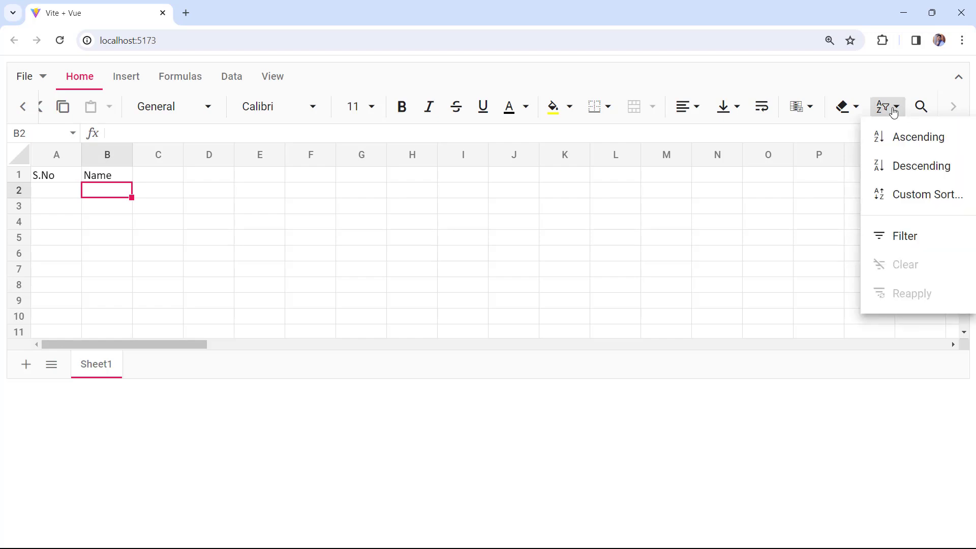
mouse_move(921, 107)
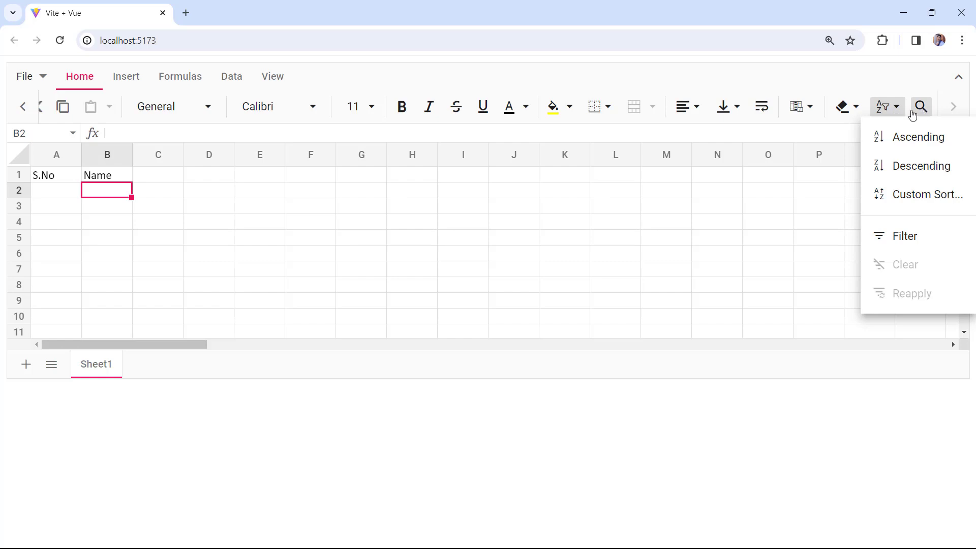
mouse_move(750, 323)
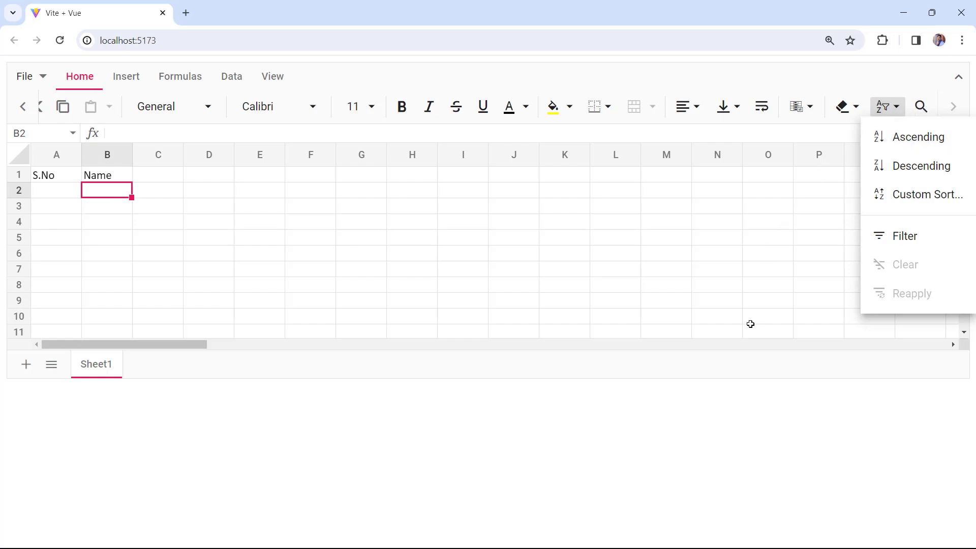
left_click(767, 222)
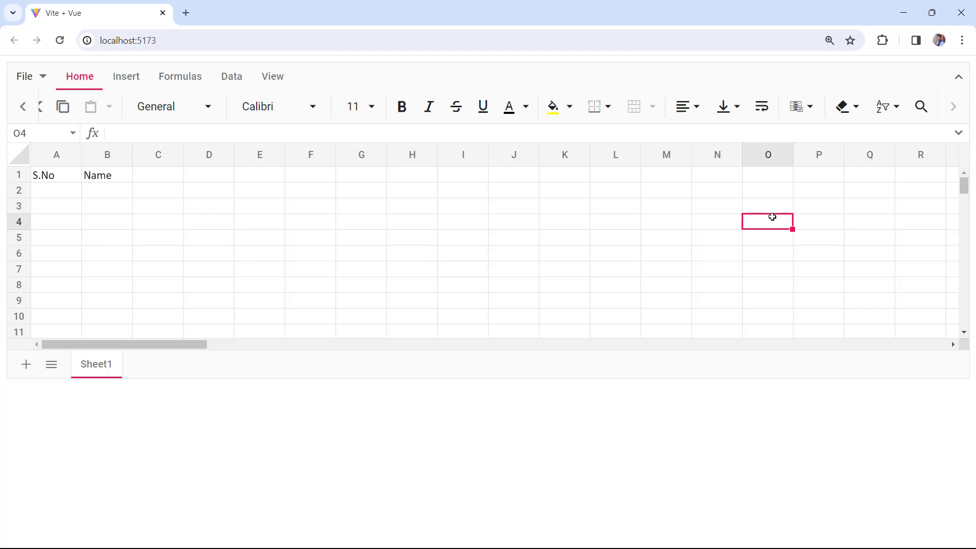
key("alt+tab")
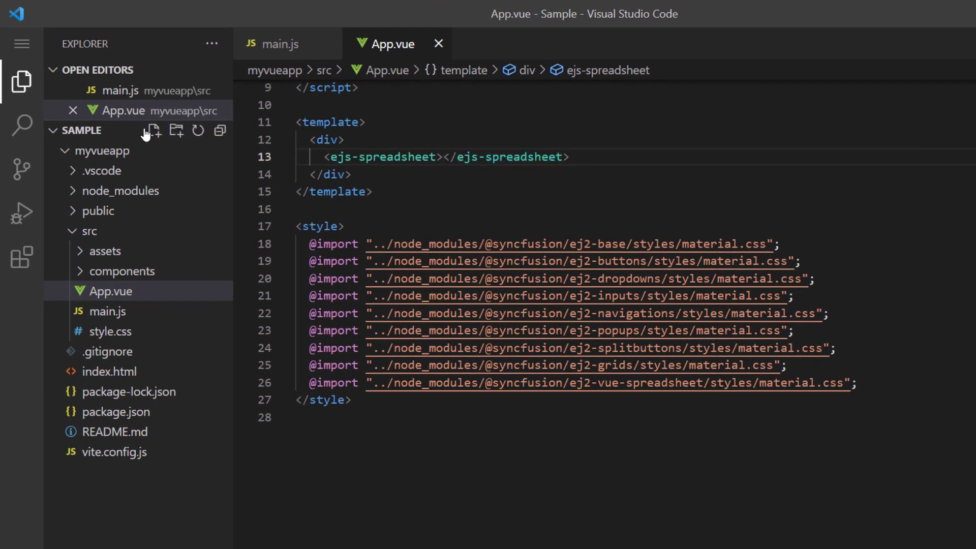
Step: Create default.json in src and paste the defaultData array of customer order records
left_click(154, 132)
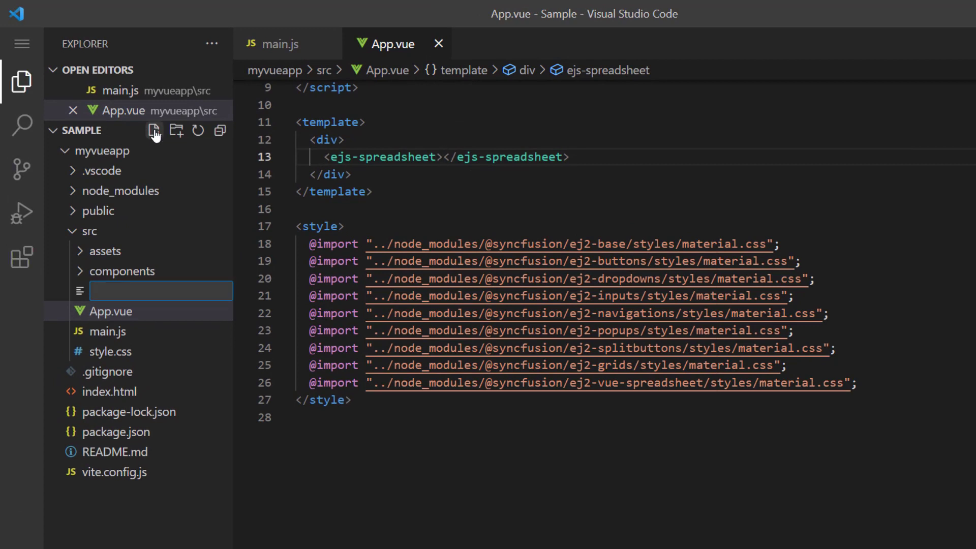
type("defau")
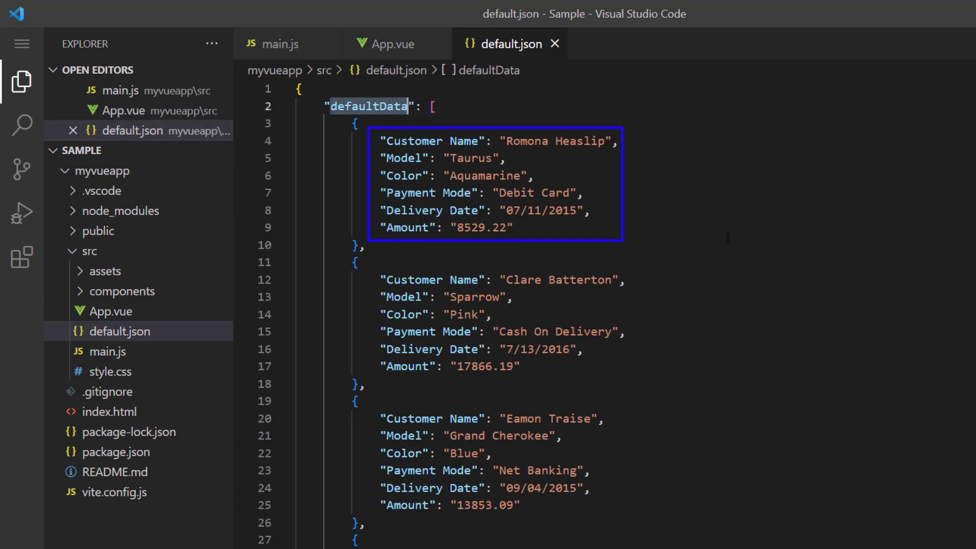
left_click(513, 227)
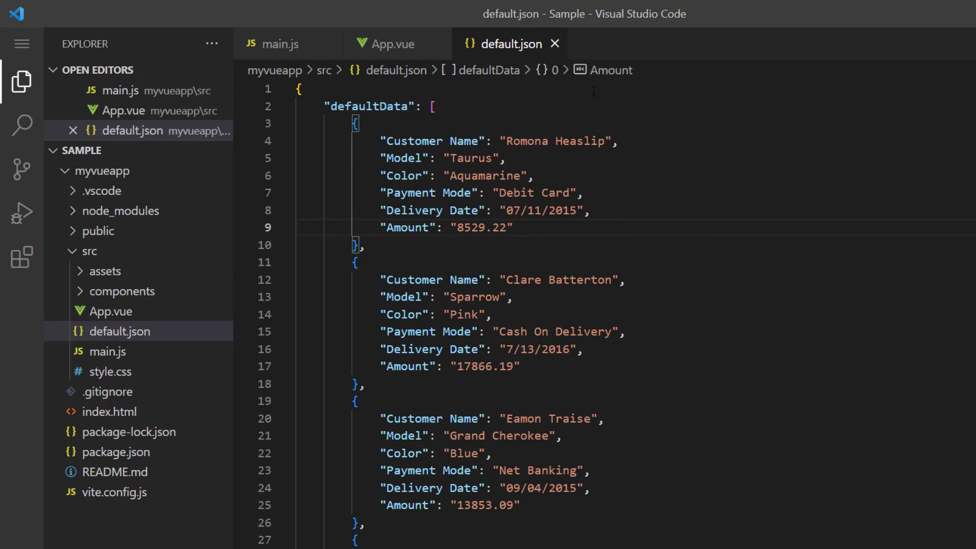
Step: In App.vue import datasource from './default.json' and return datasource.defaultData as data
left_click(390, 44)
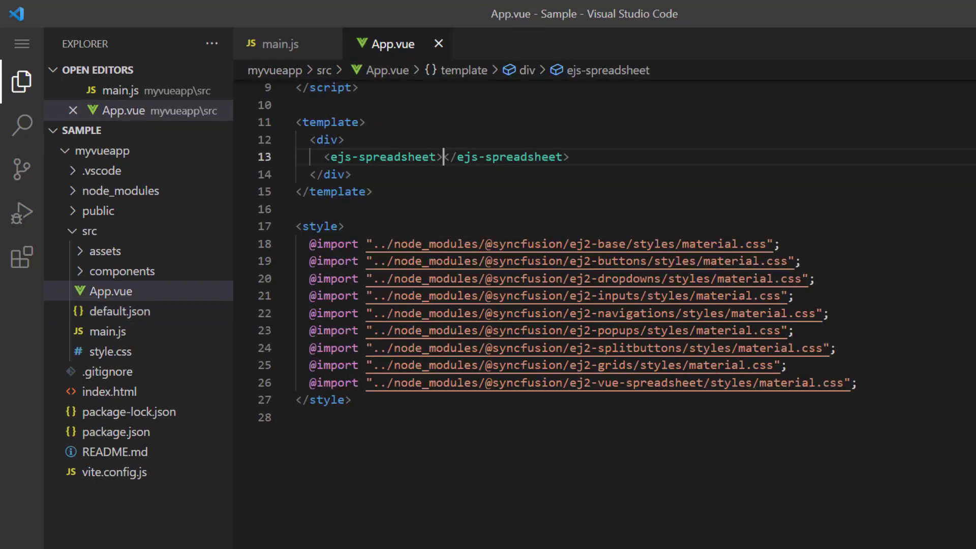
scroll("up", 3)
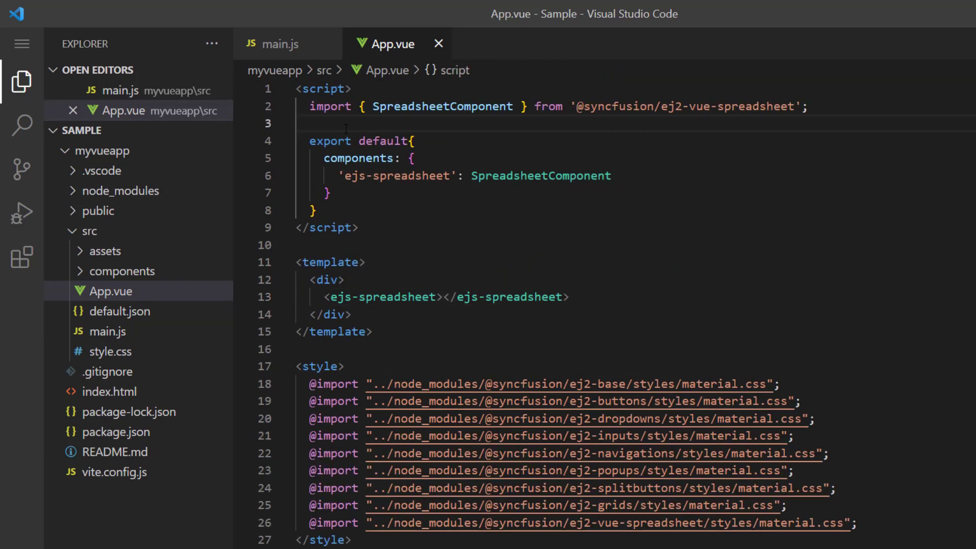
type("import datasource from './default.json';")
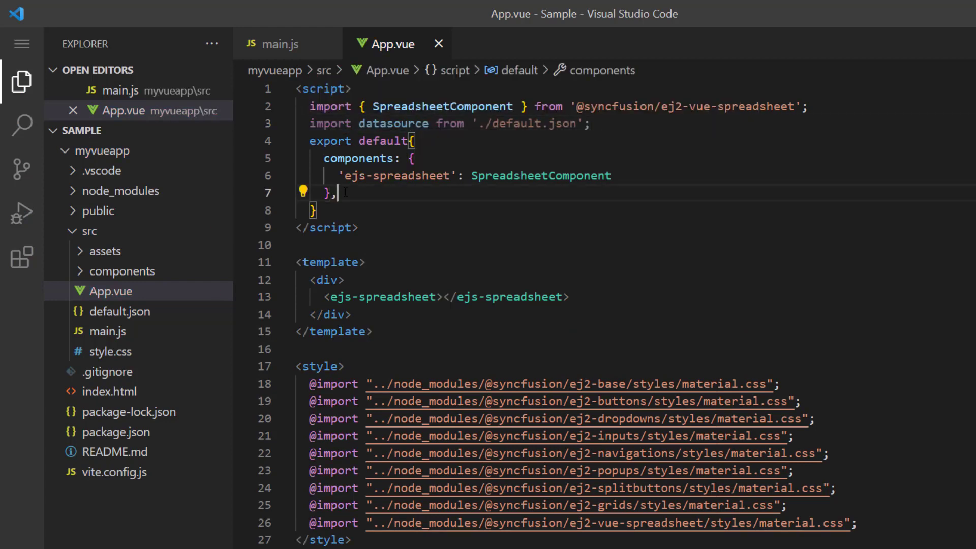
type("data(){")
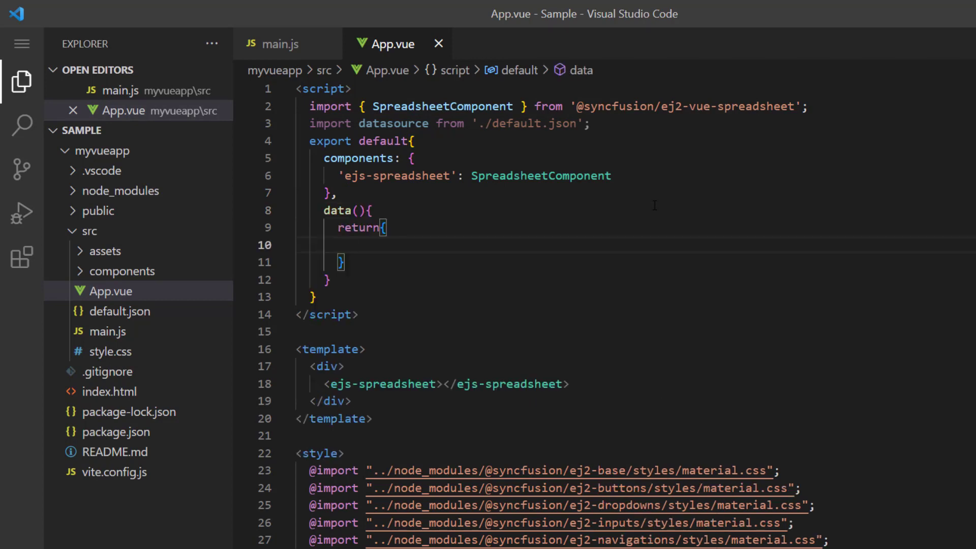
type("data: datasource.defaultData")
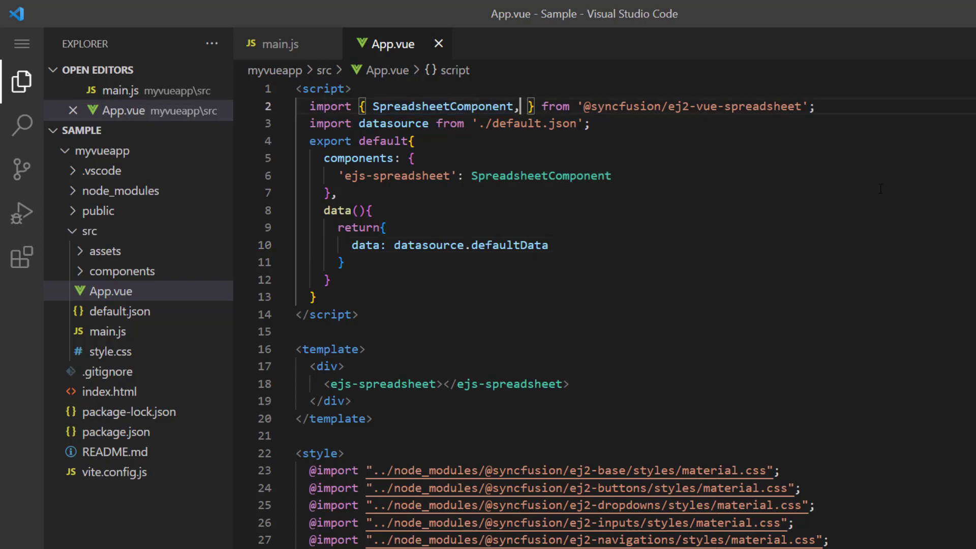
Step: Import SheetsDirective, SheetDirective, RangesDirective and RangeDirective and register them as e-sheets, e-sheet, e-ranges, e-range
type("SheetsDirective, SheetDirective,")
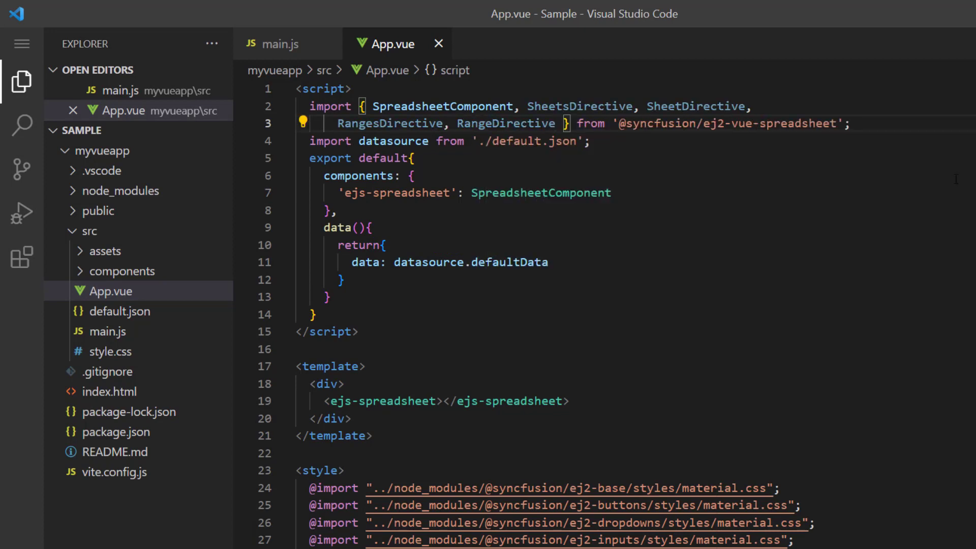
scroll("down", 3)
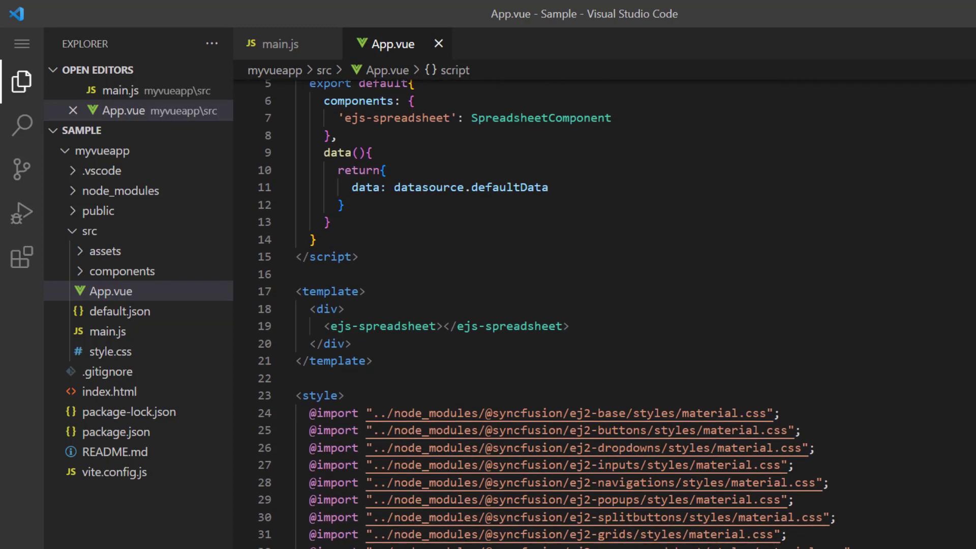
type("'e-sheet': SheetDirective,")
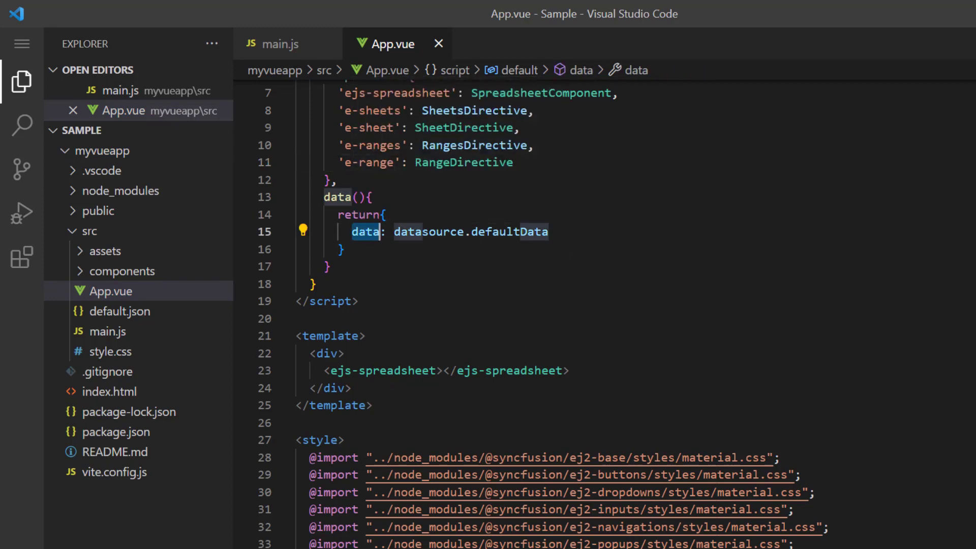
scroll("down", 3)
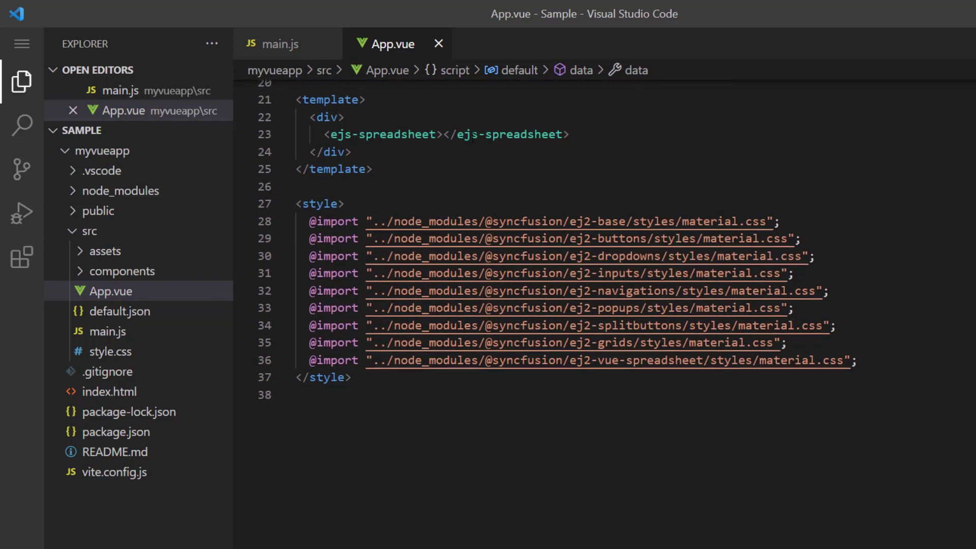
Step: Nest <e-sheets><e-sheet><e-ranges><e-range :dataSource="data"> inside the ejs-spreadsheet element
key("Enter")
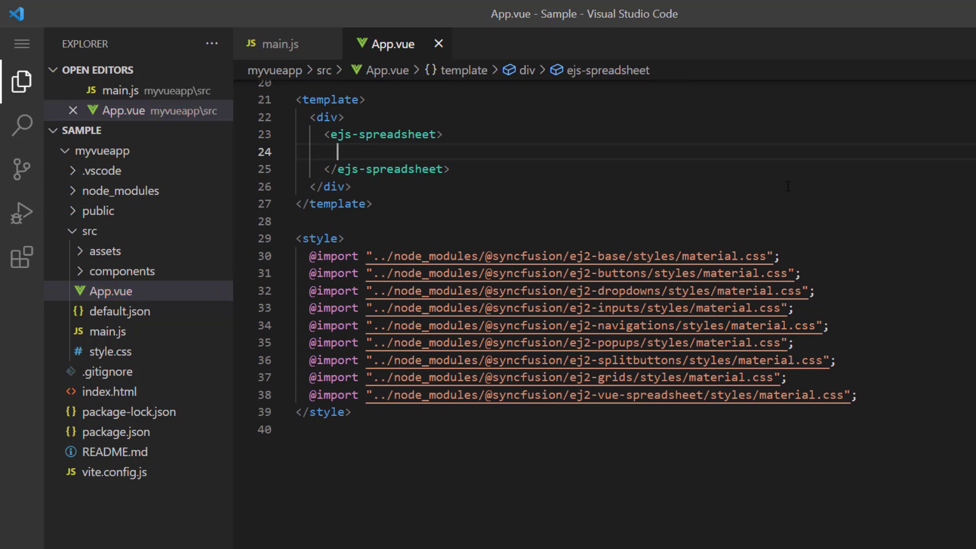
type("<e-sheets")
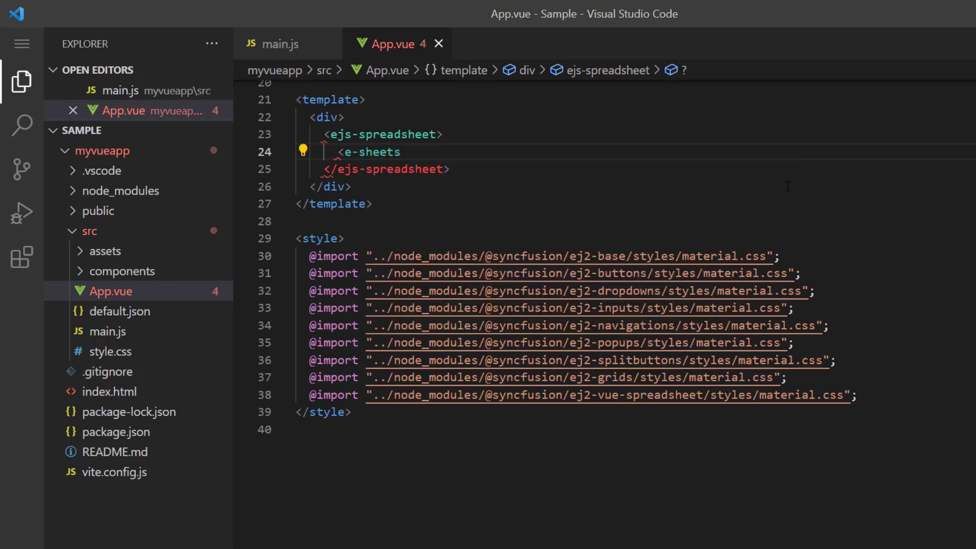
key("Enter")
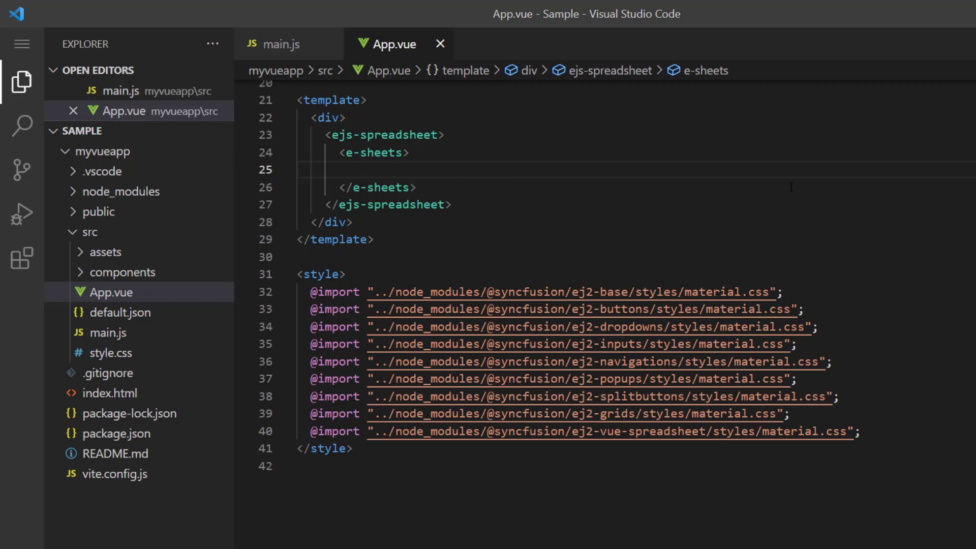
type("<e-sheet>")
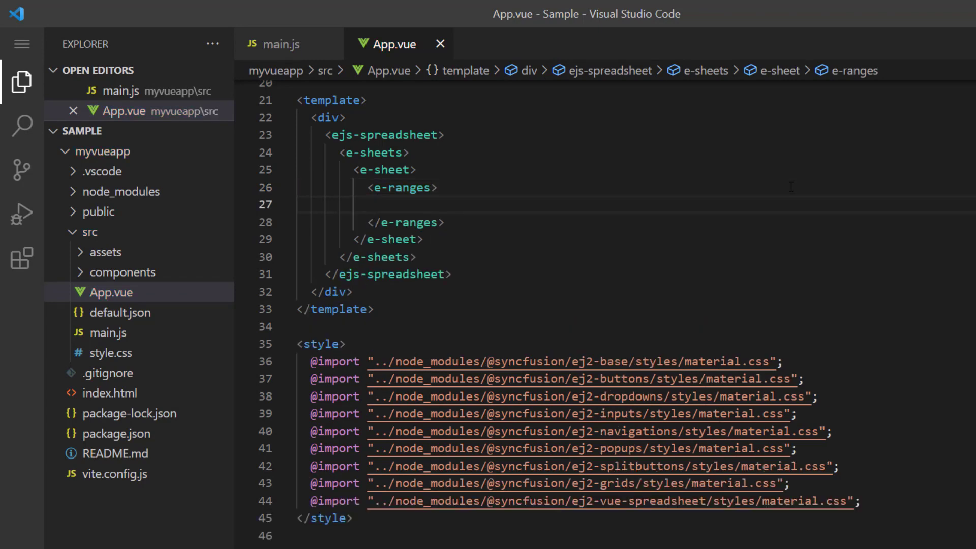
type("<e-range></e-range>")
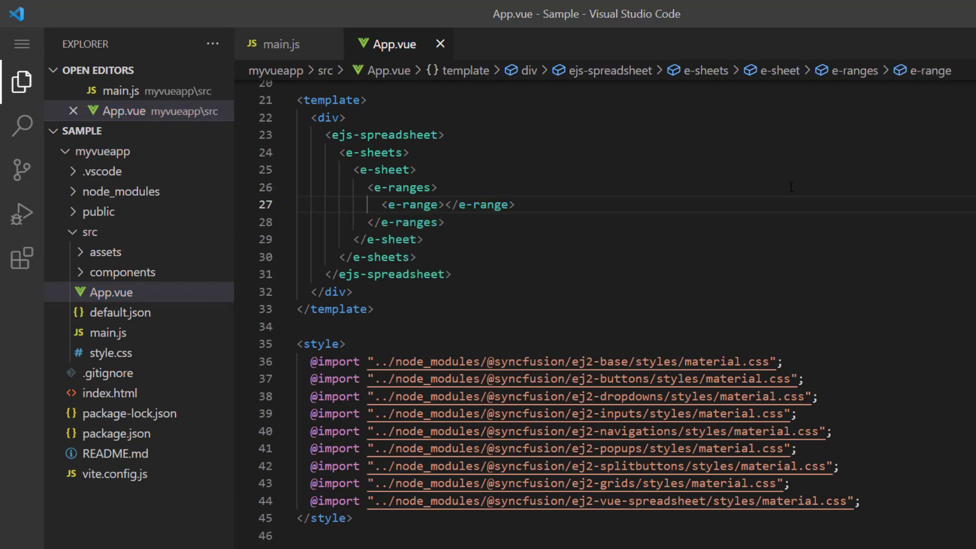
type(":dataSource=\"")
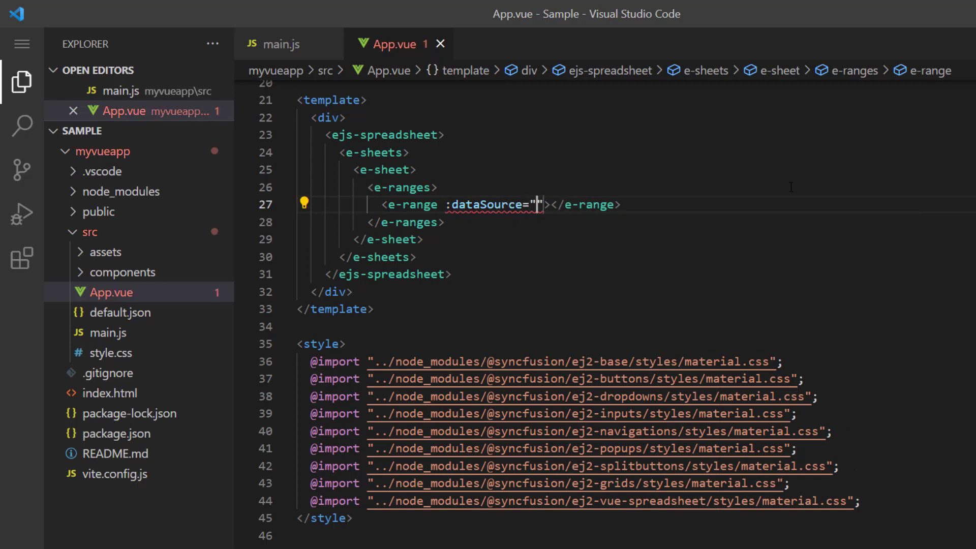
type("data")
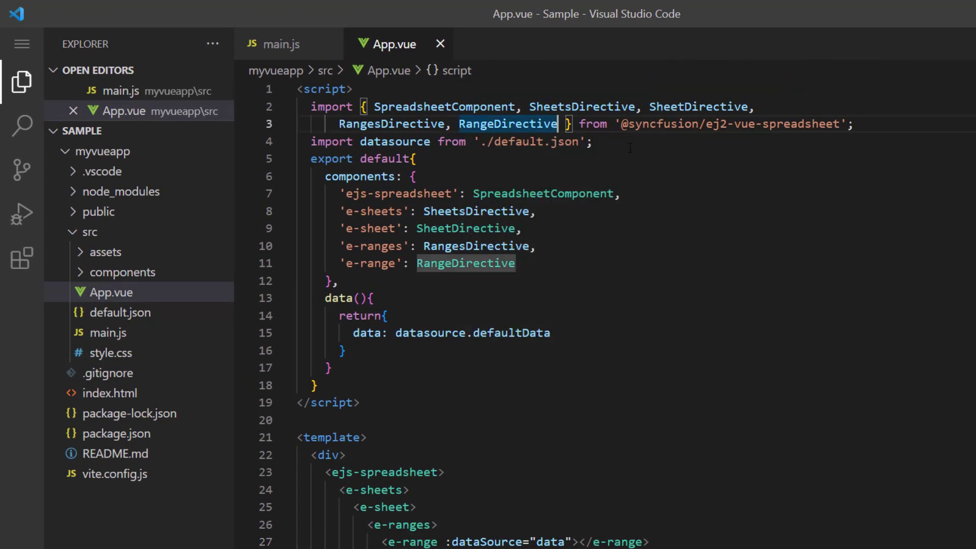
Step: Add an e-columns/e-column block inside the sheet and define customWidth: 130 in data()
type(",")
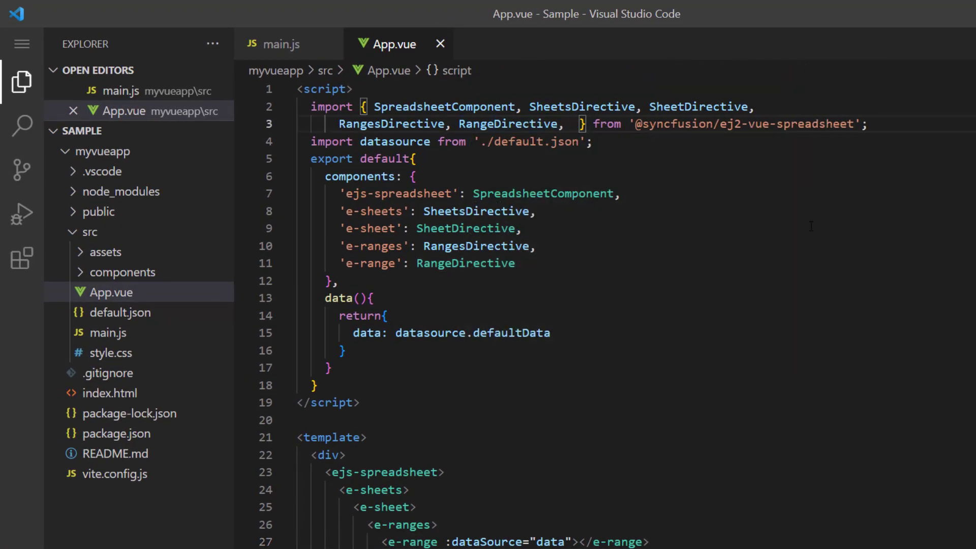
type("ColumnsD")
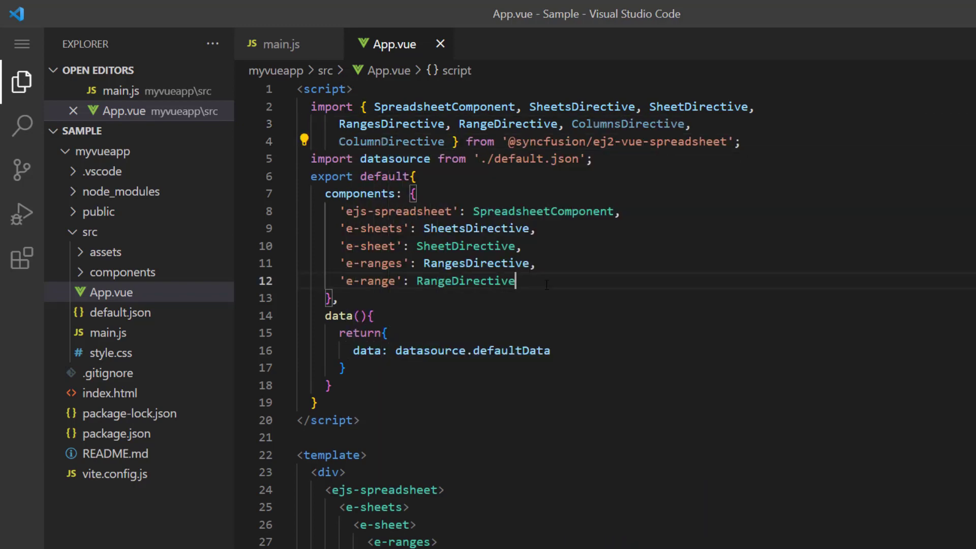
type("'e-col'")
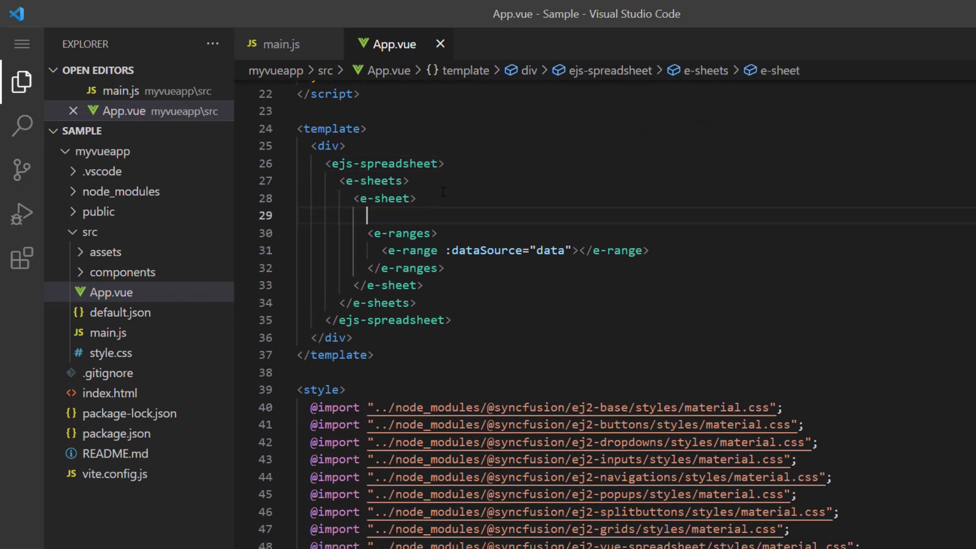
type("<e-columns></e-columns>")
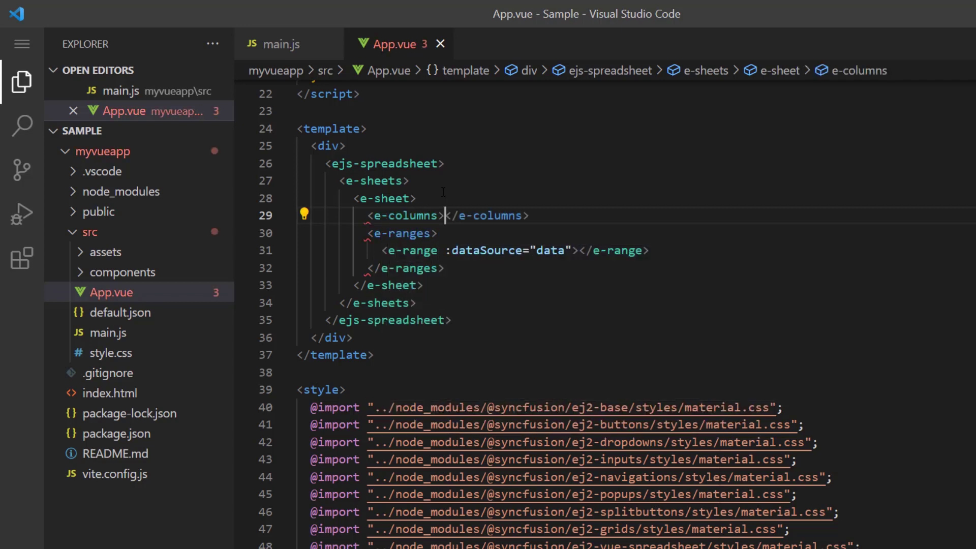
type("<e-column></e-column>")
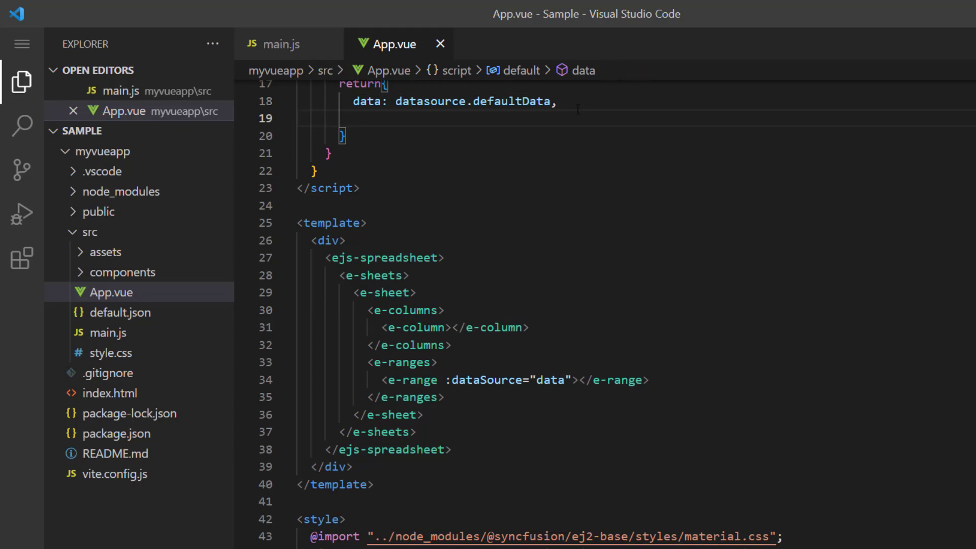
type("customWid")
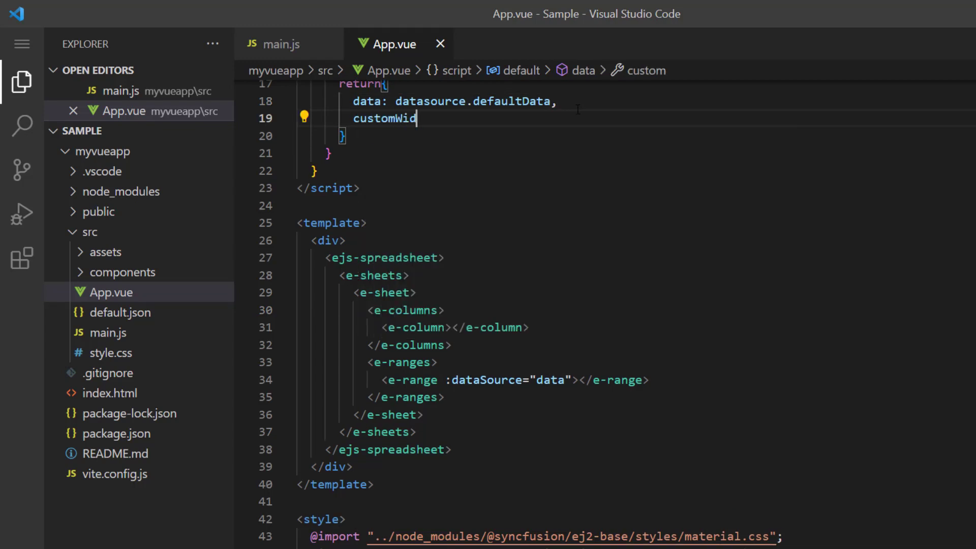
type("th: 130")
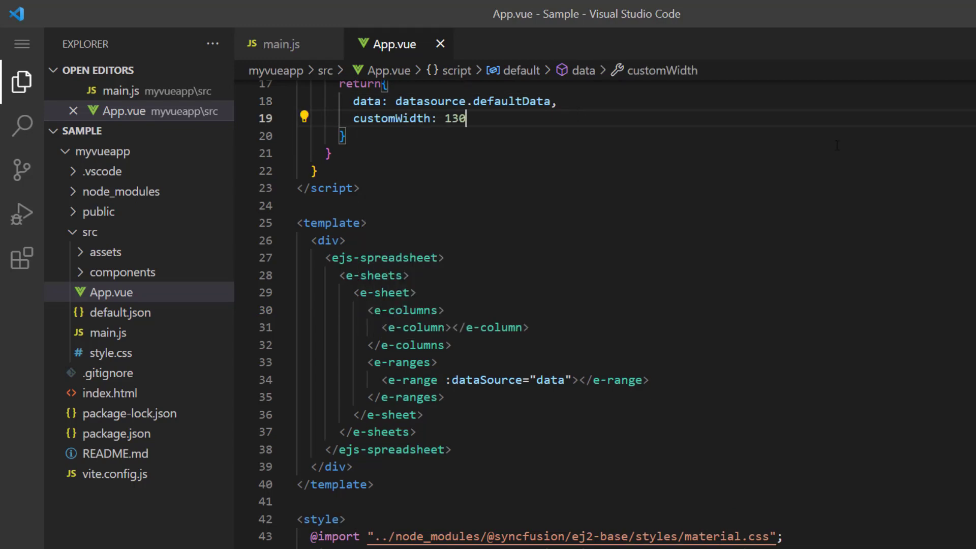
Step: Bind the e-column's :width to the customWidth property
double_click(386, 118)
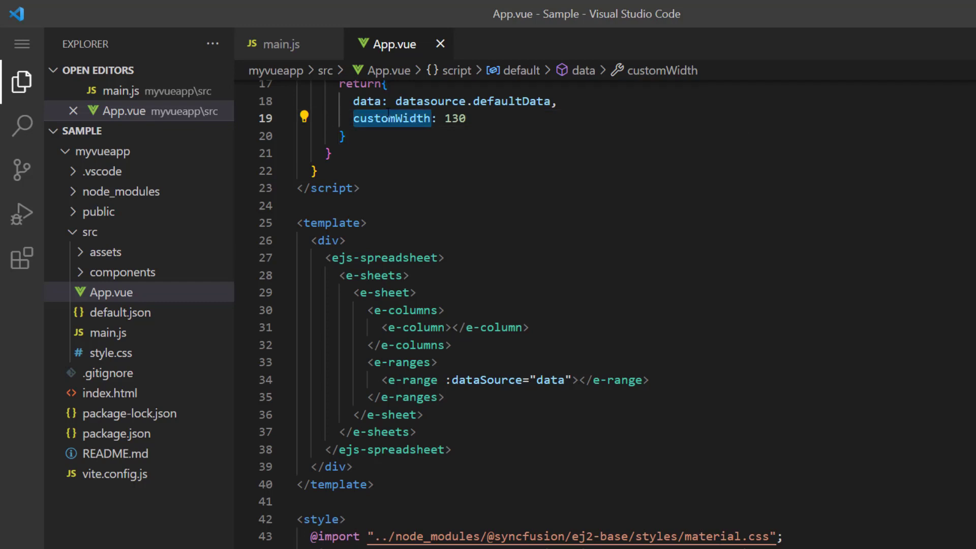
scroll("down", 3)
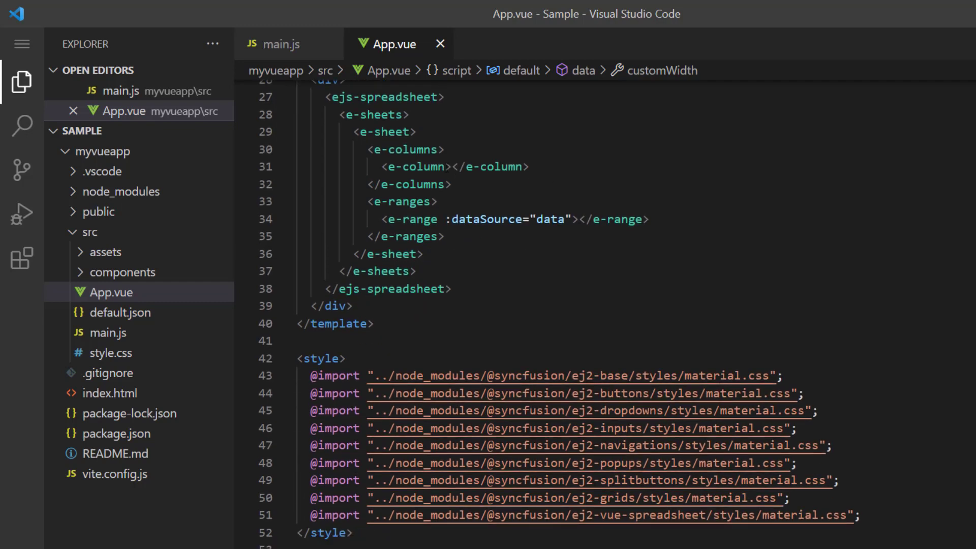
type(":width=\"\"")
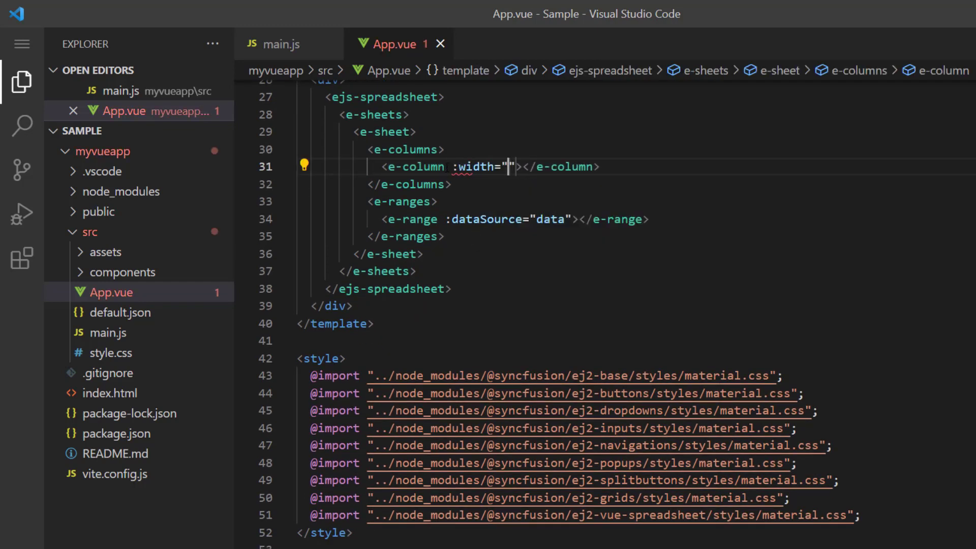
type("customWidth")
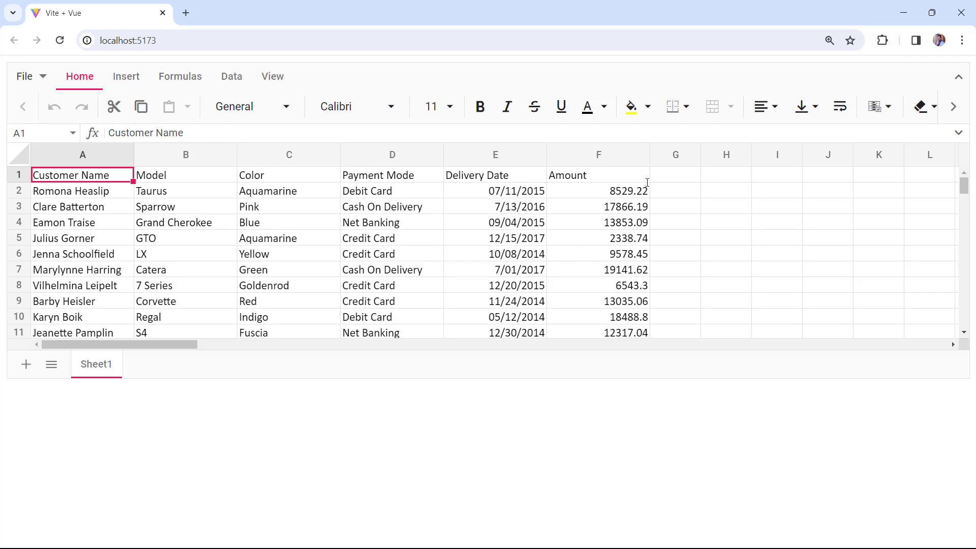
mouse_move(694, 207)
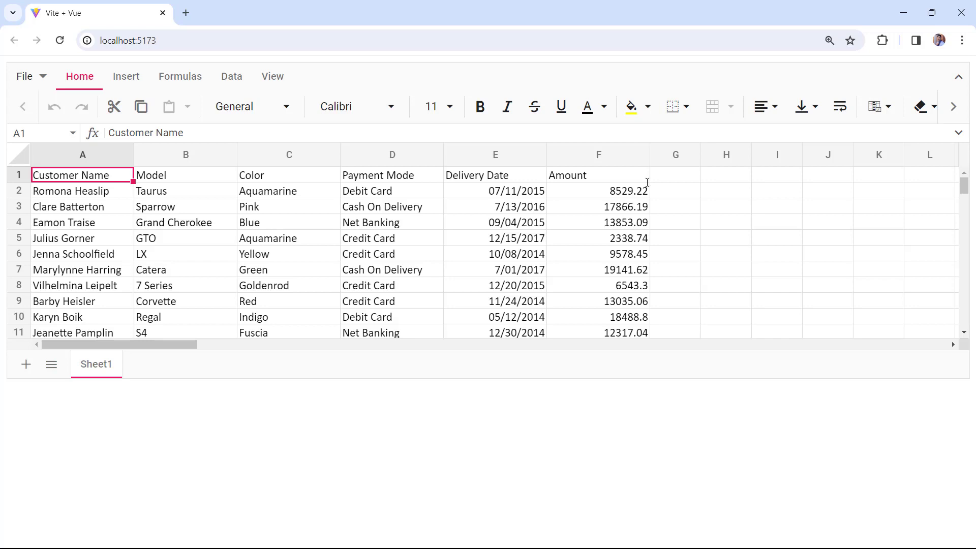
mouse_move(693, 207)
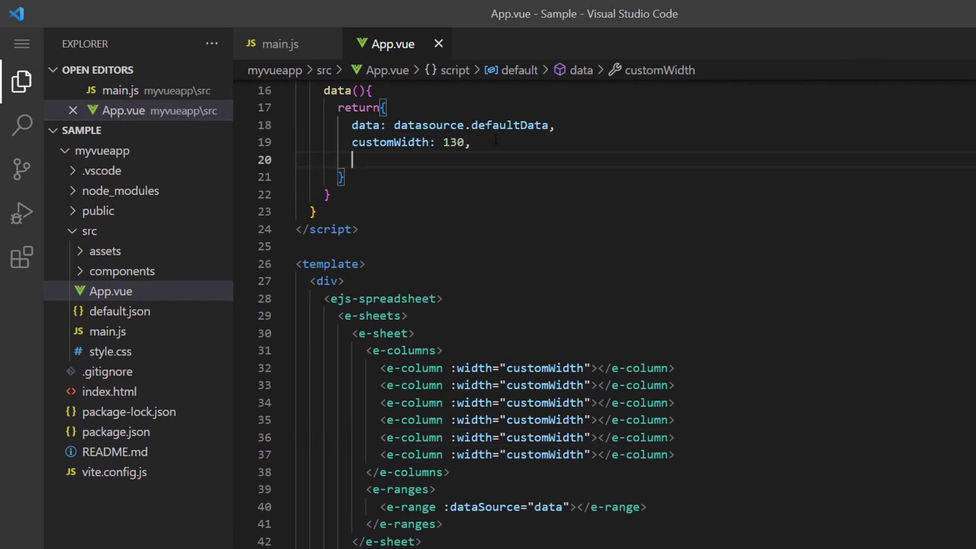
Step: Define openUrl and saveUrl Syncfusion spreadsheet service endpoints in data()
type("open")
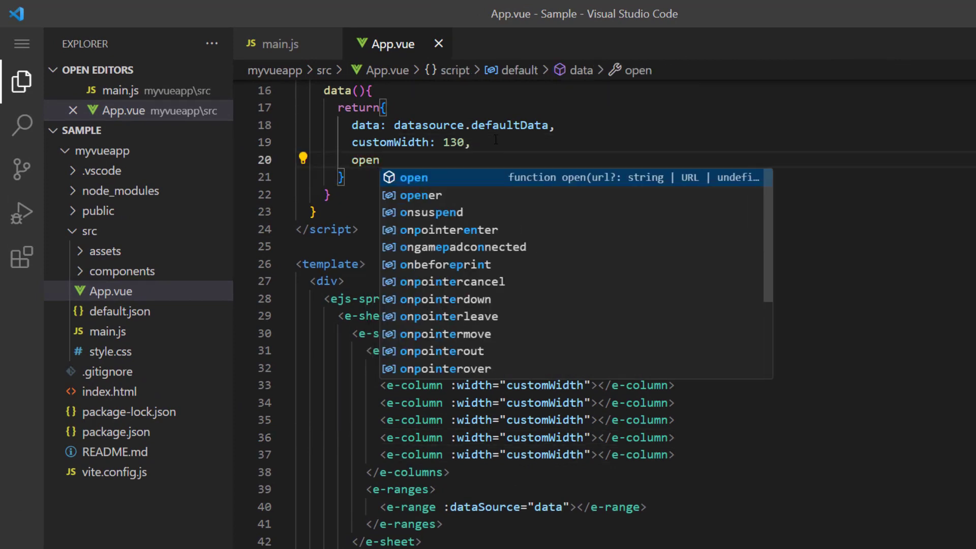
type("Url:")
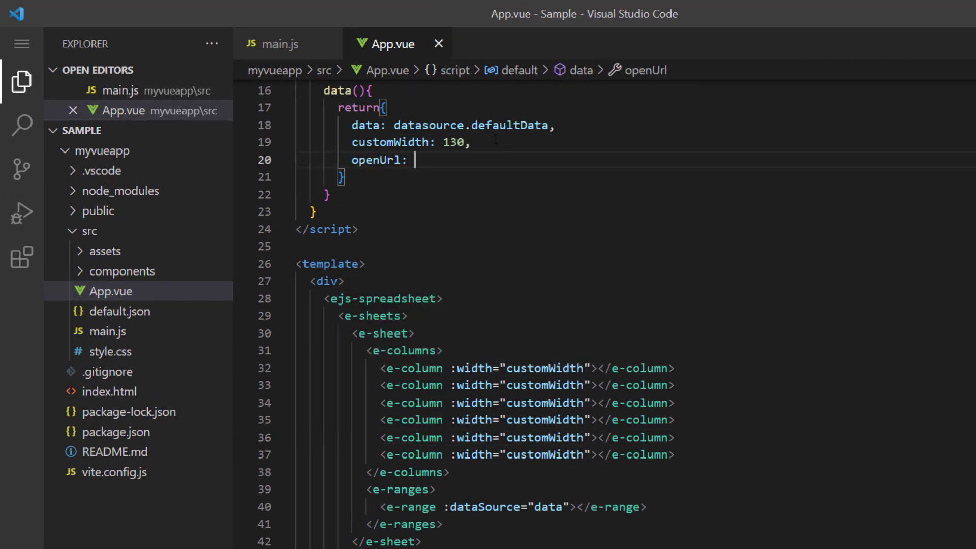
type("'https://services.syncfusion.com/vue/production/api/spreadsheet/open'")
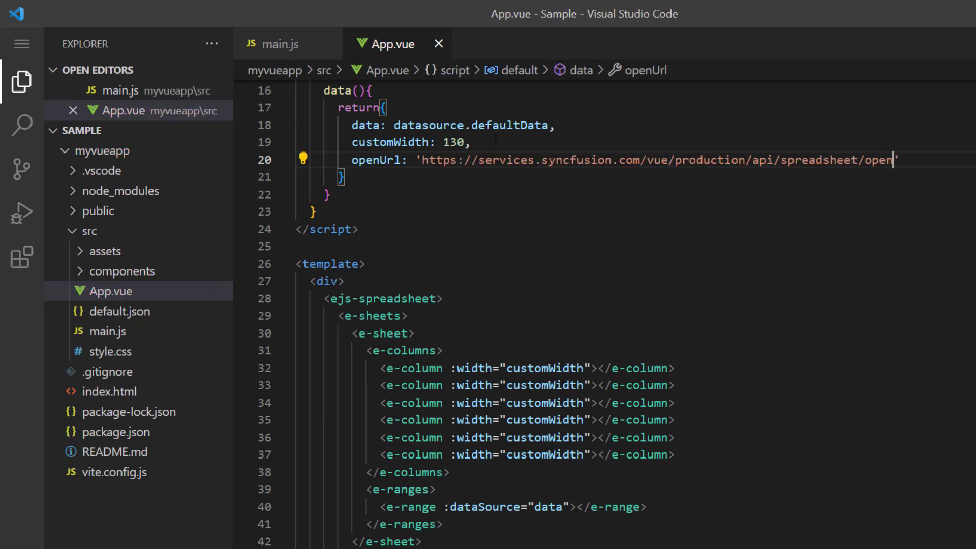
key("Enter")
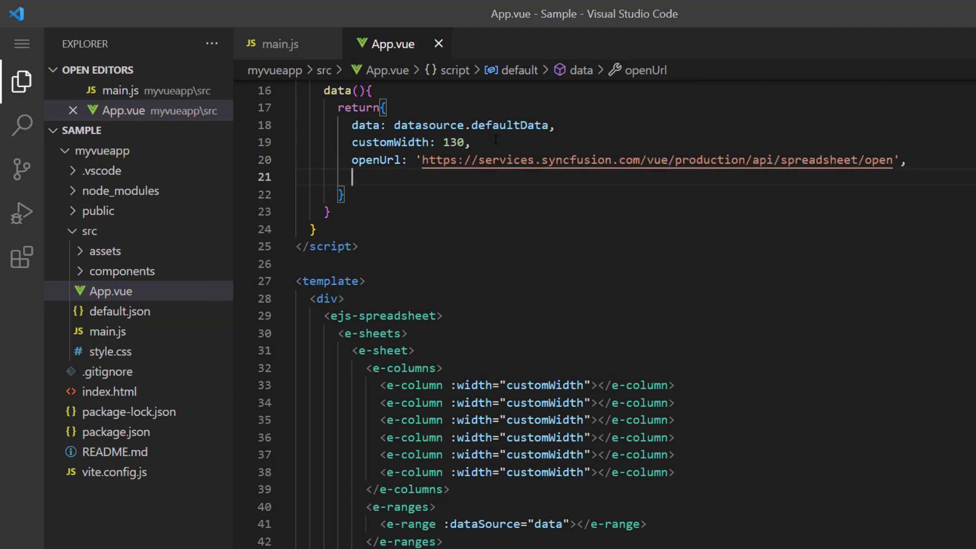
type("save")
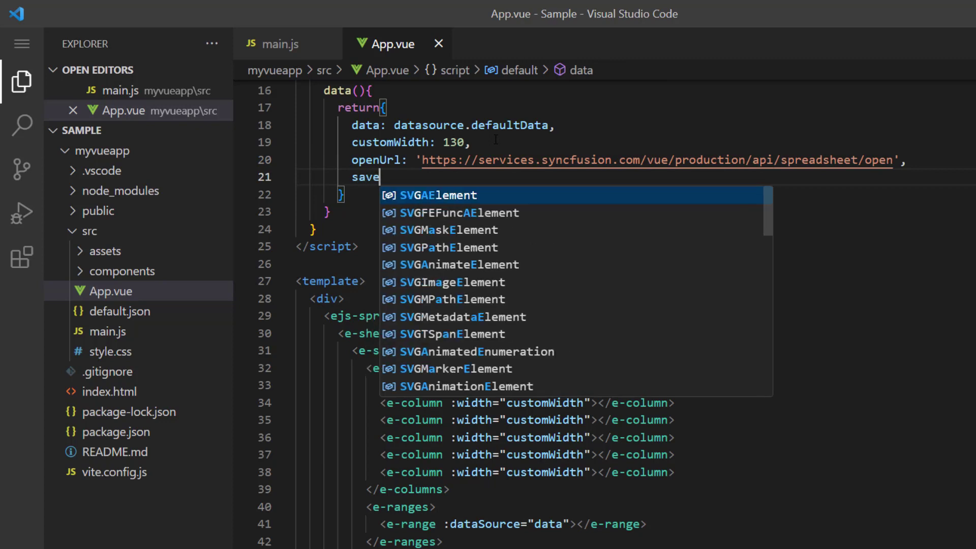
type("Url: 'https://services.syncfusion.com/vue/production/api/spreadsheet/save")
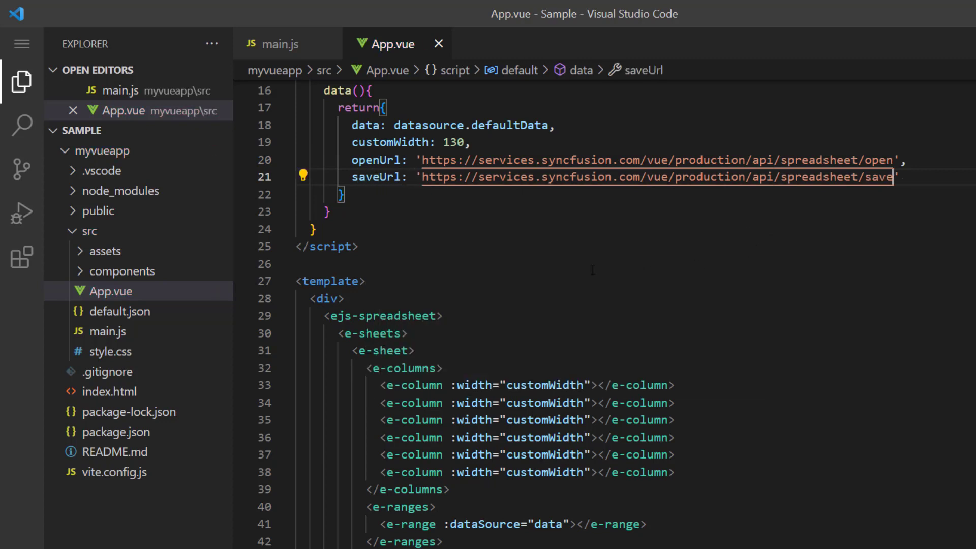
Step: Bind :openUrl="openUrl" and start the :saveUrl binding on ejs-spreadsheet
scroll("down", 3)
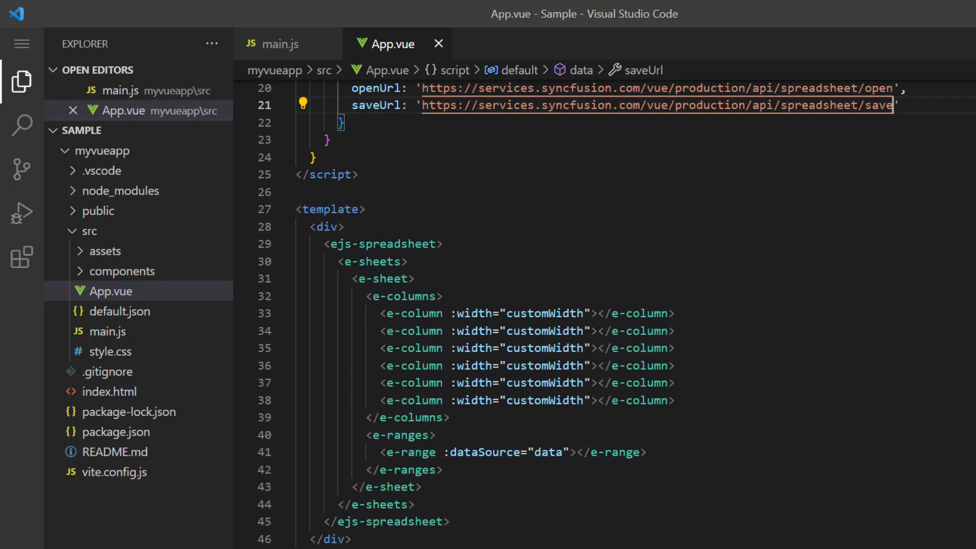
type(":openUrl=\"")
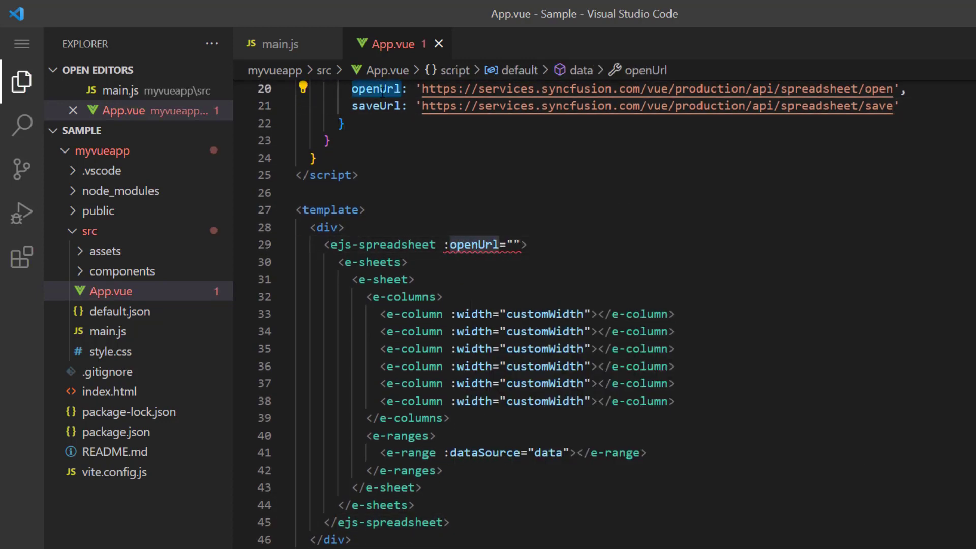
left_click(383, 244)
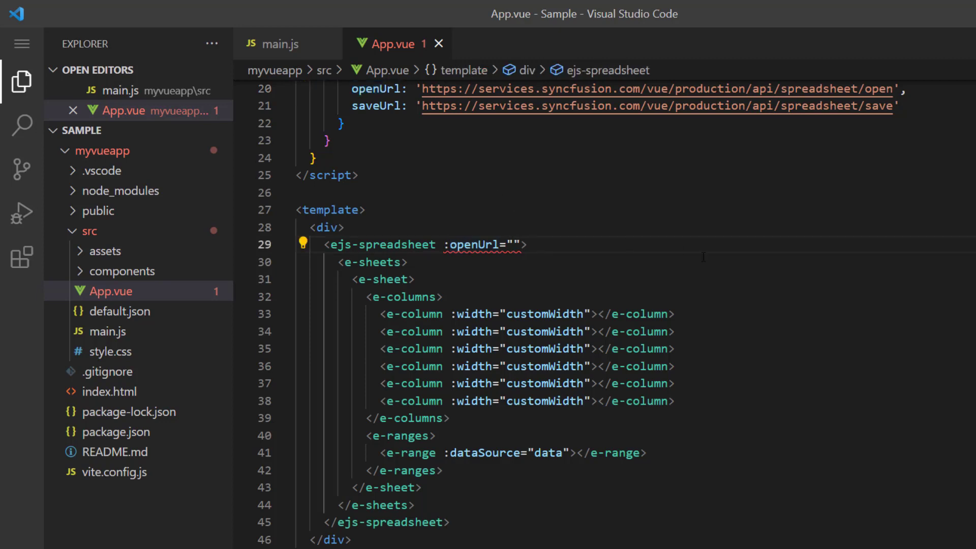
type("openUrl\" :")
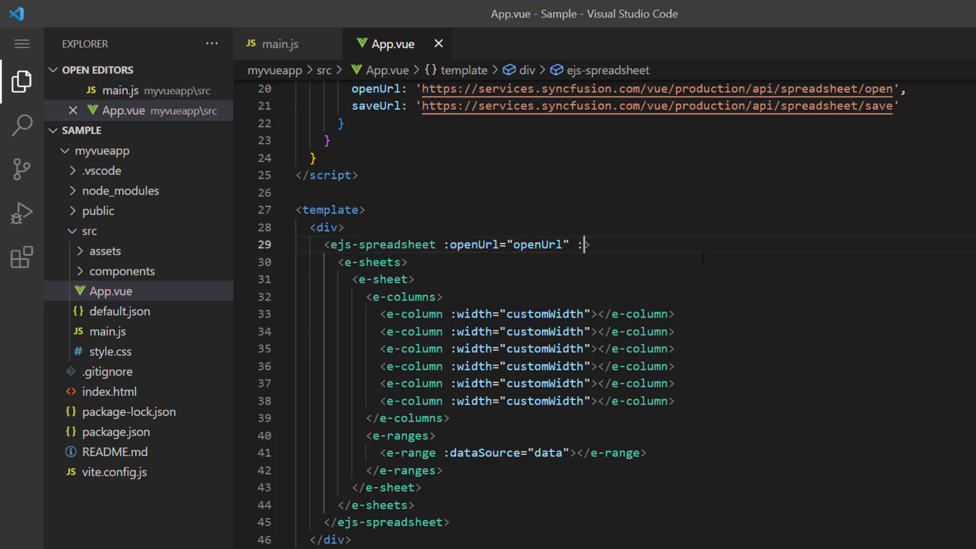
type(":saveUr")
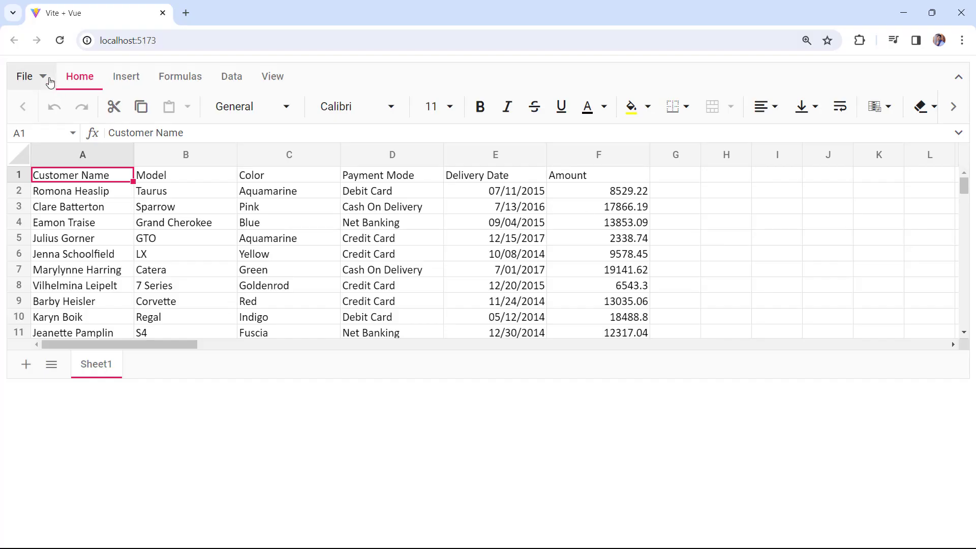
Step: Load the Shorts-list workbook through the spreadsheet's File > Open
left_click(24, 76)
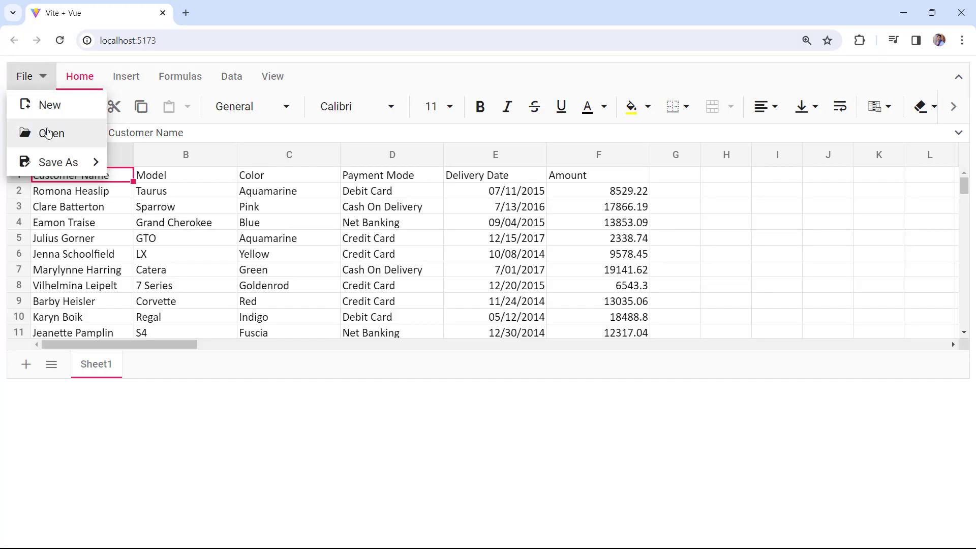
left_click(51, 133)
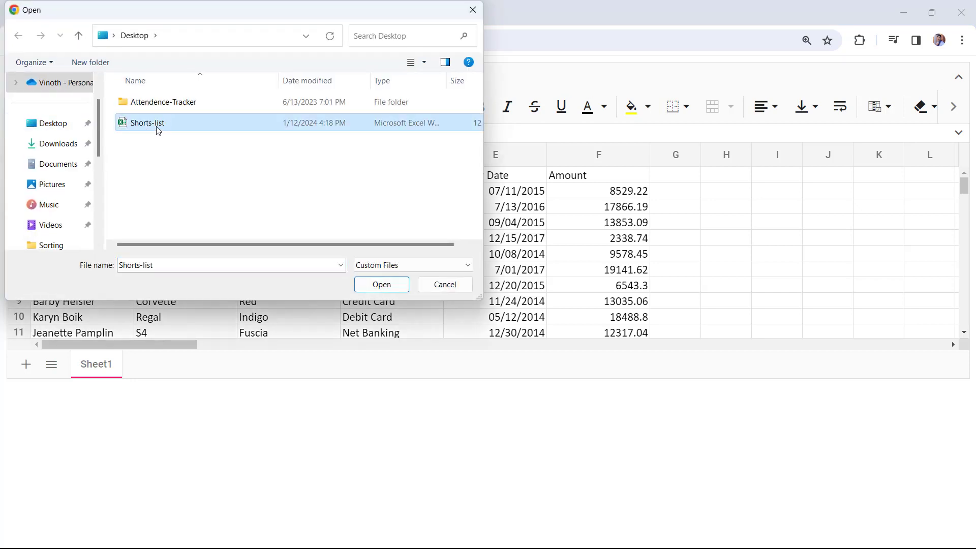
left_click(381, 284)
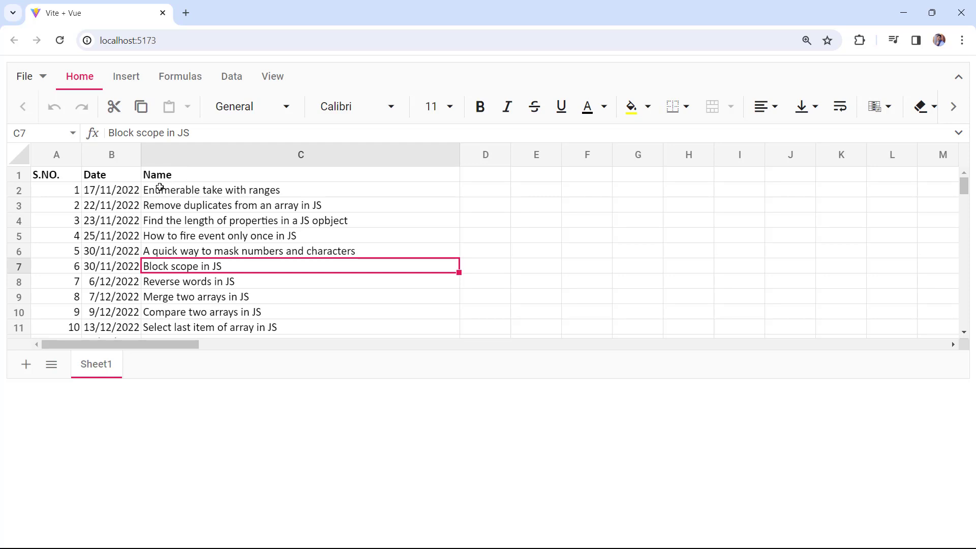
Step: Fill the S.NO., Date and Name header cells with yellow
left_click(55, 174)
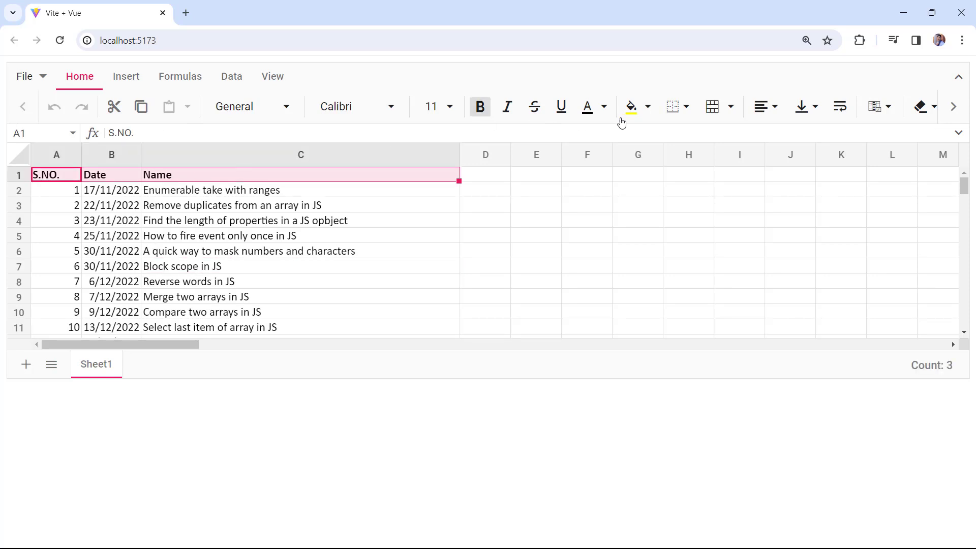
left_click(630, 107)
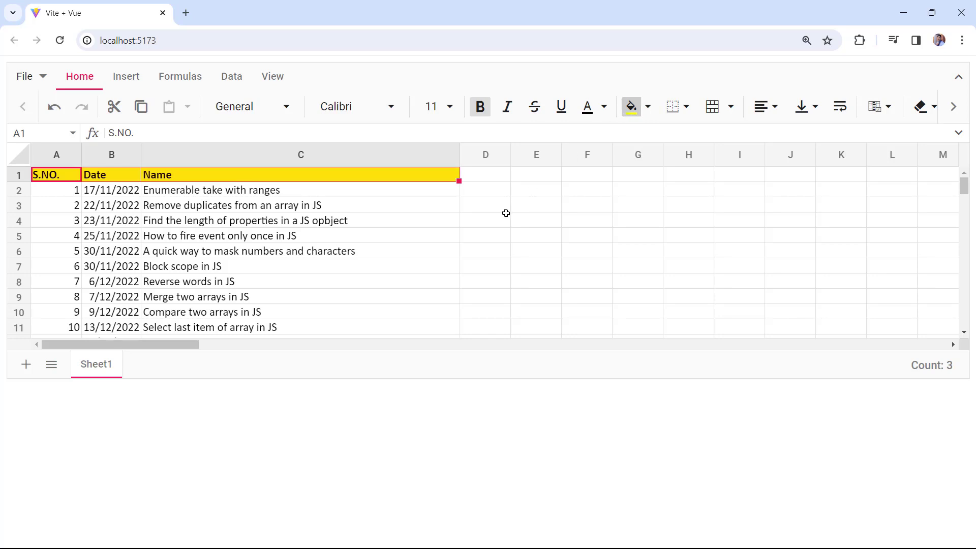
left_click(27, 76)
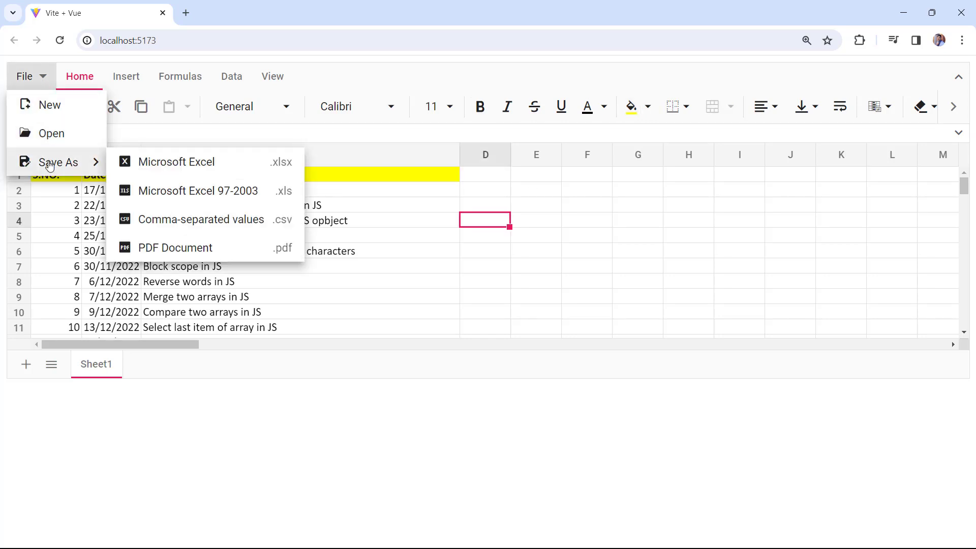
mouse_move(190, 162)
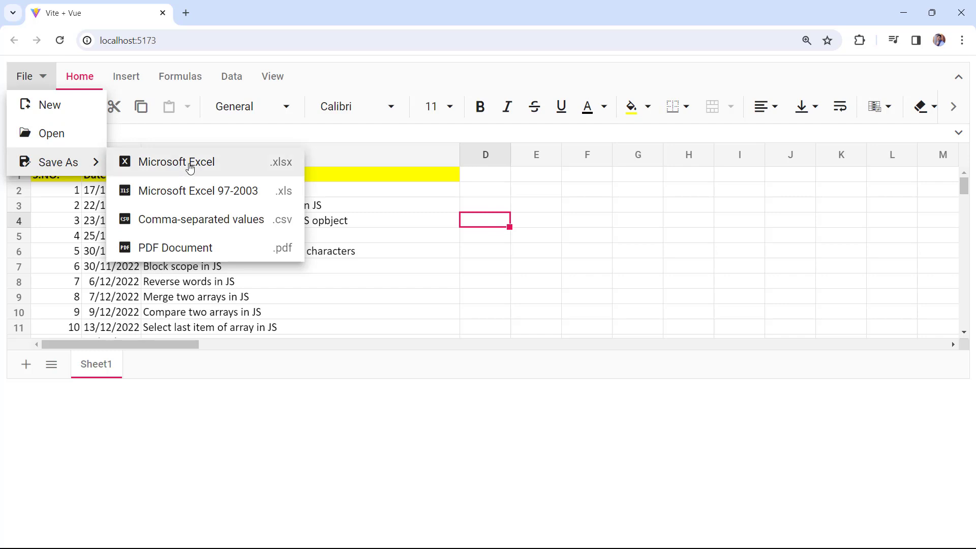
Step: Save the sheet as Sample.xlsx and open the downloaded Sample (1).xlsx in Excel
left_click(177, 161)
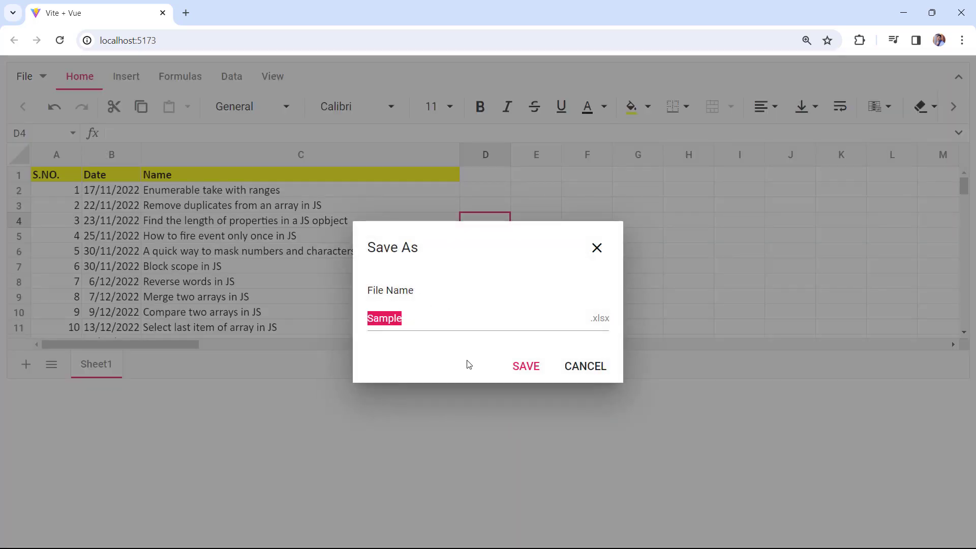
left_click(526, 366)
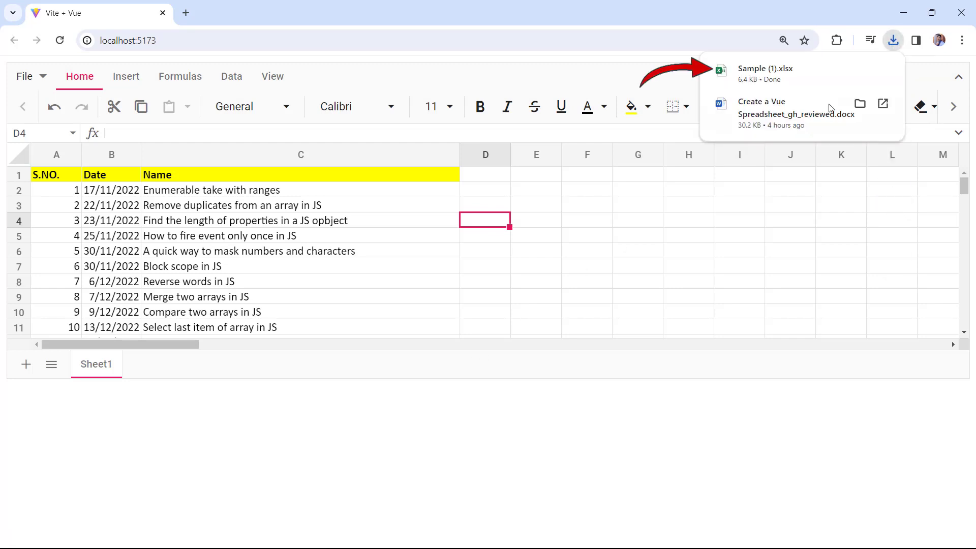
left_click(765, 68)
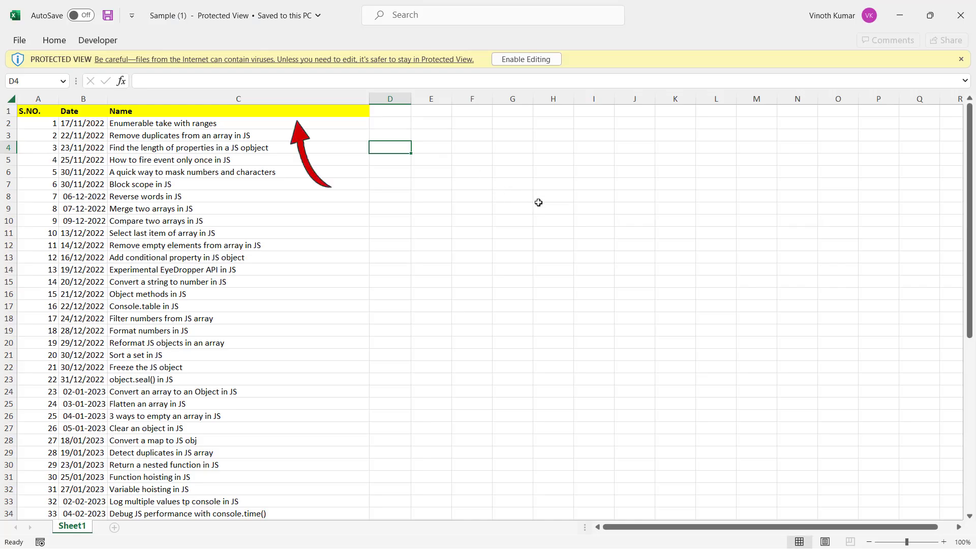
mouse_move(541, 143)
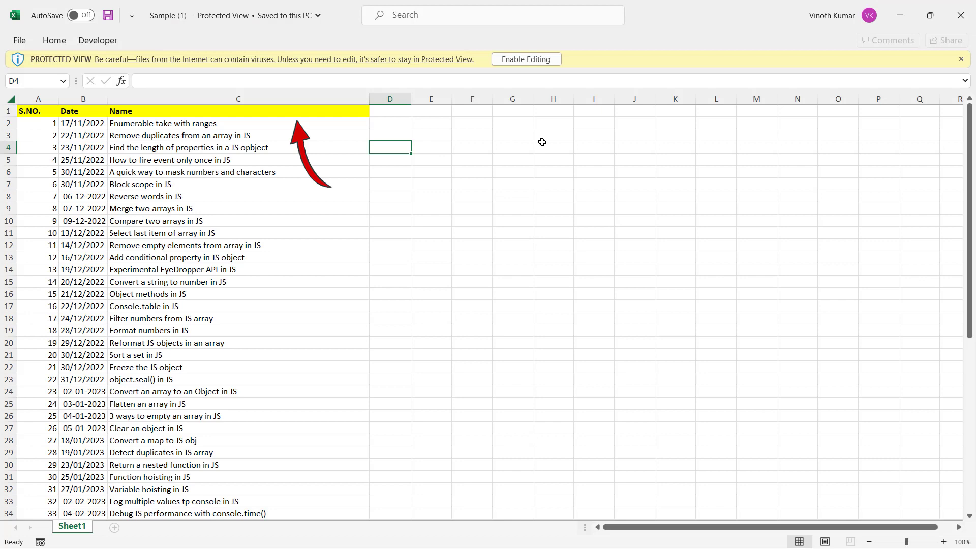